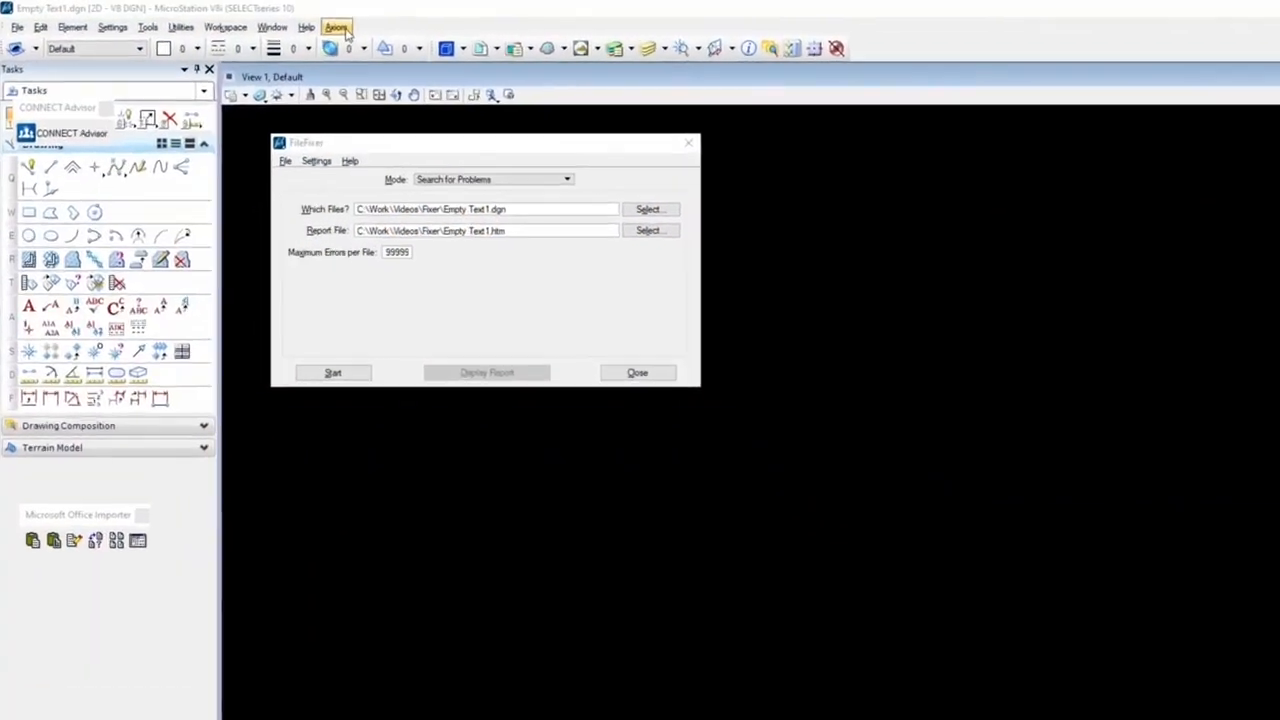
Launch Axiom FileFixer for V8 from the Axiom menu
click(337, 27)
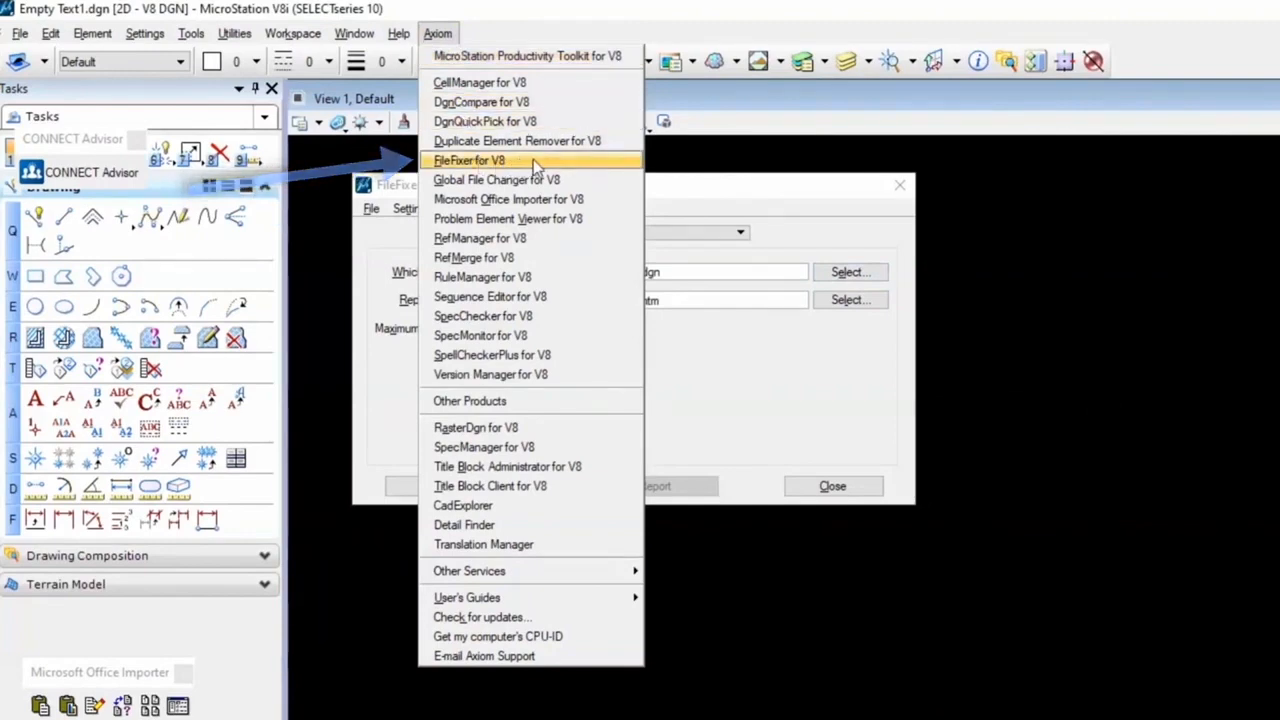
click(469, 160)
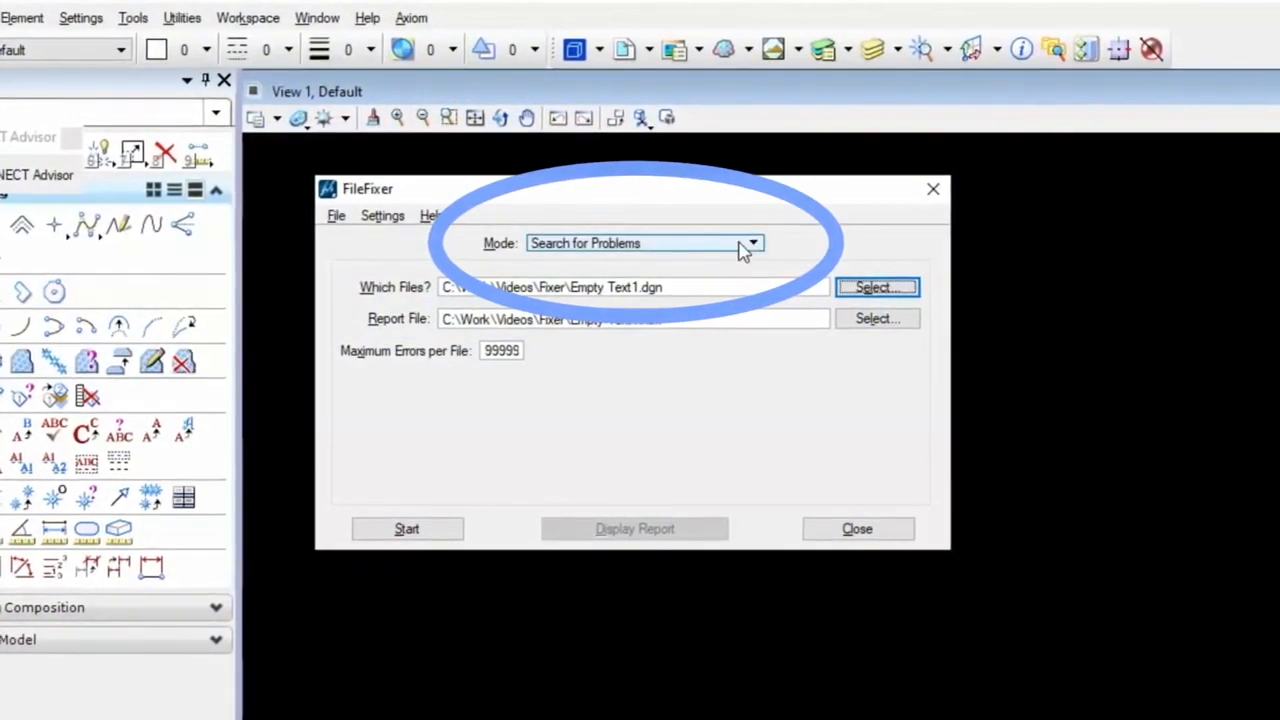
click(752, 243)
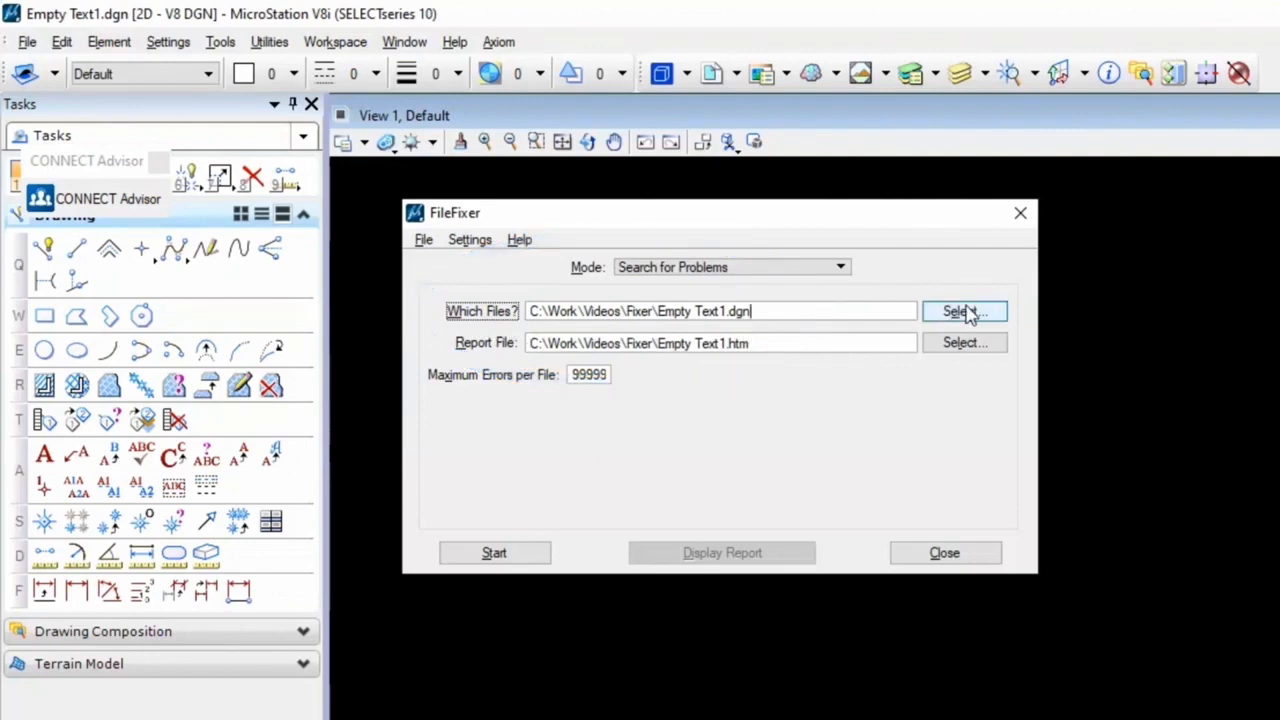
Add Empty Text1 through Empty Text10.dgn to FileFixer's file list
click(964, 311)
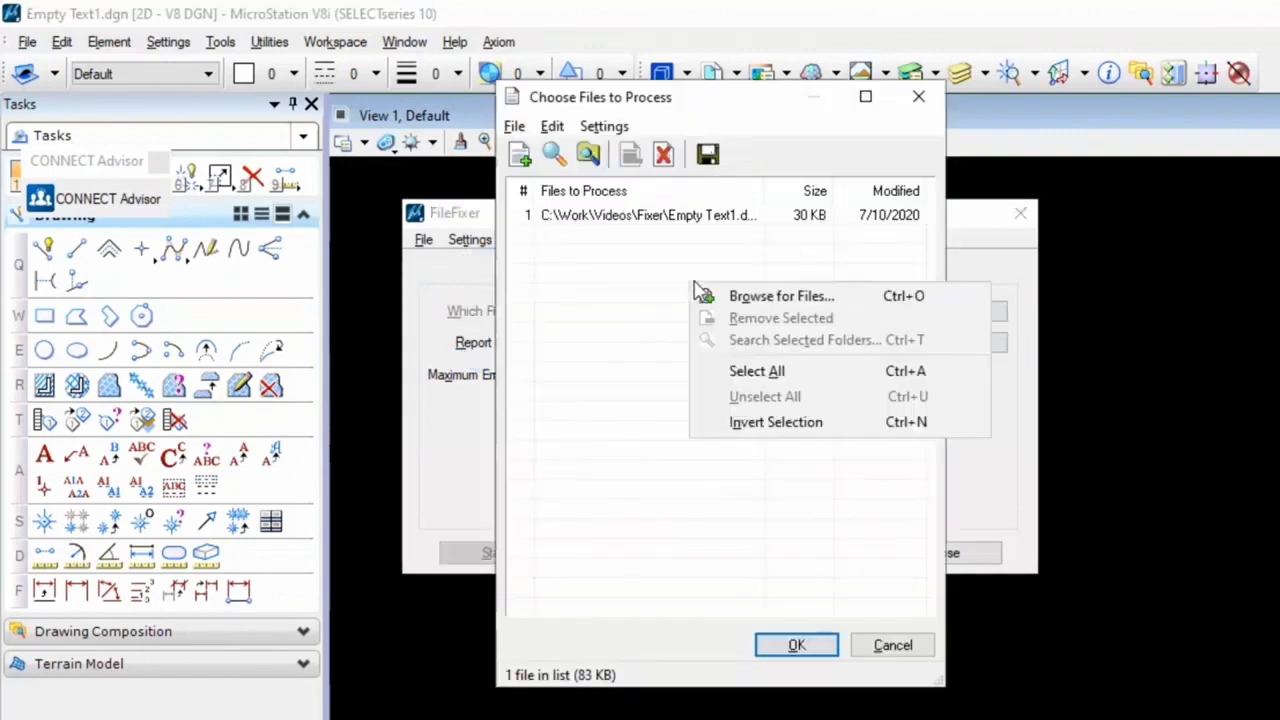
click(781, 295)
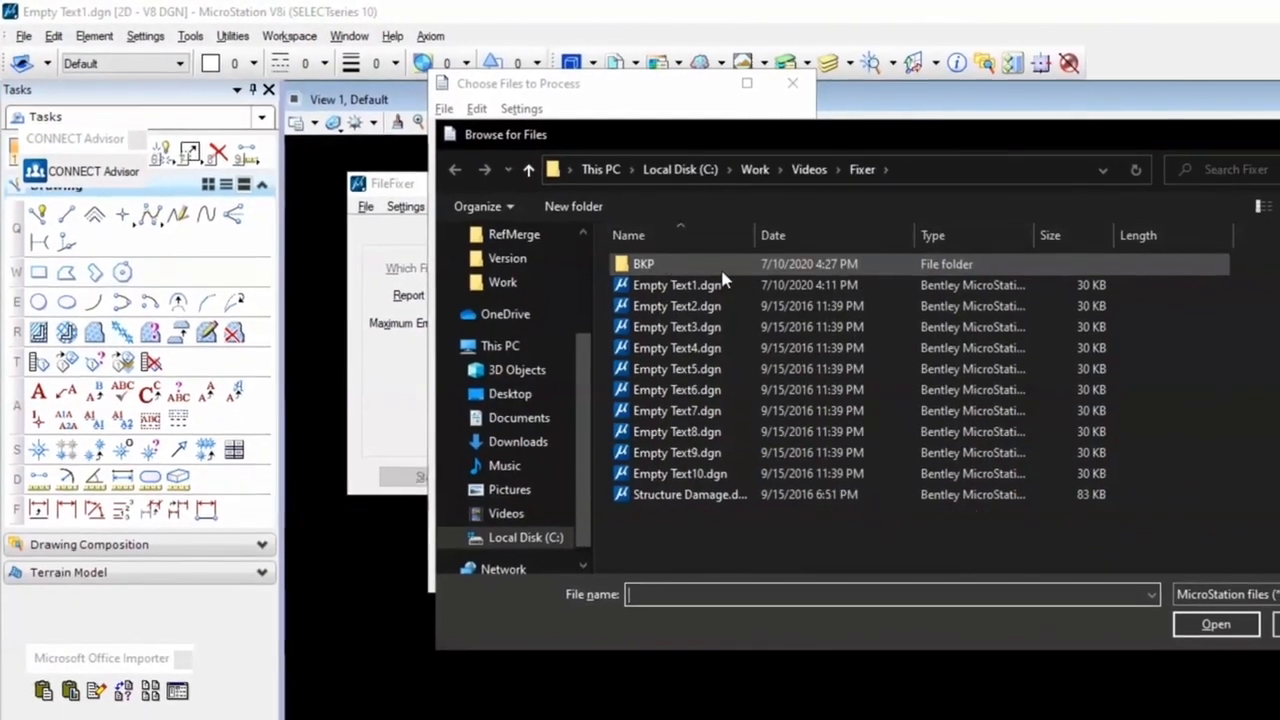
click(676, 285)
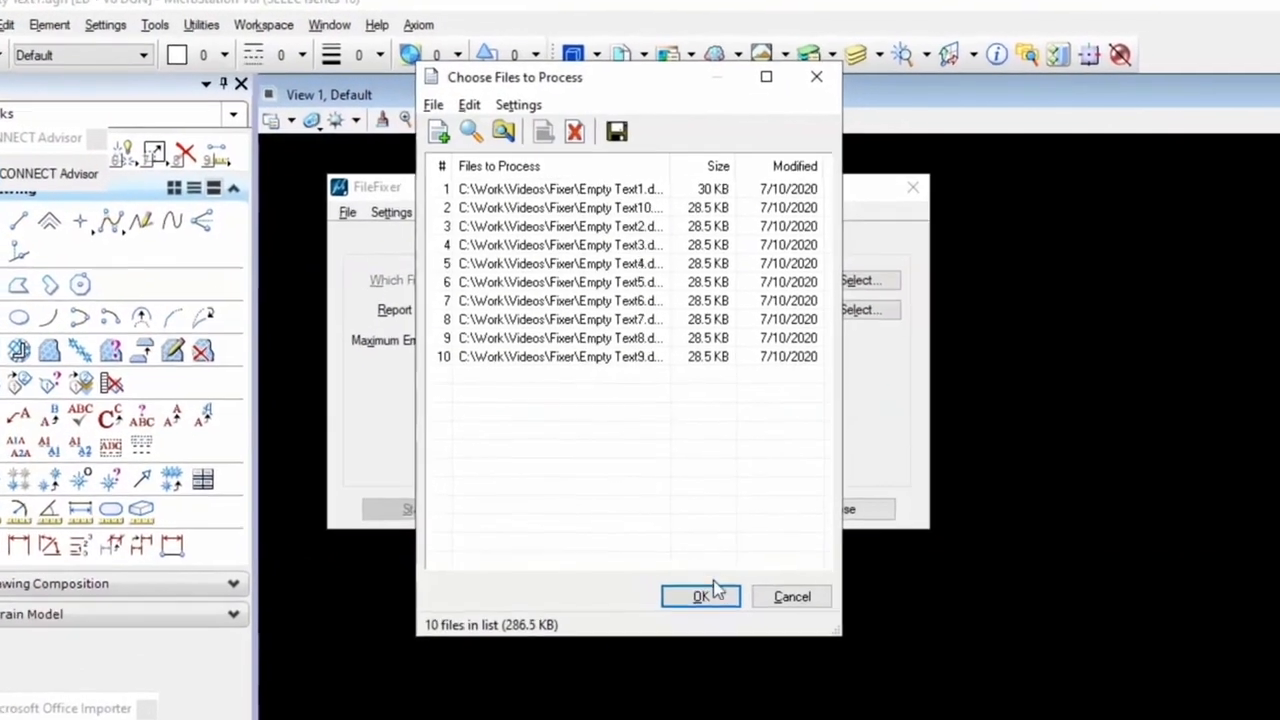
click(700, 596)
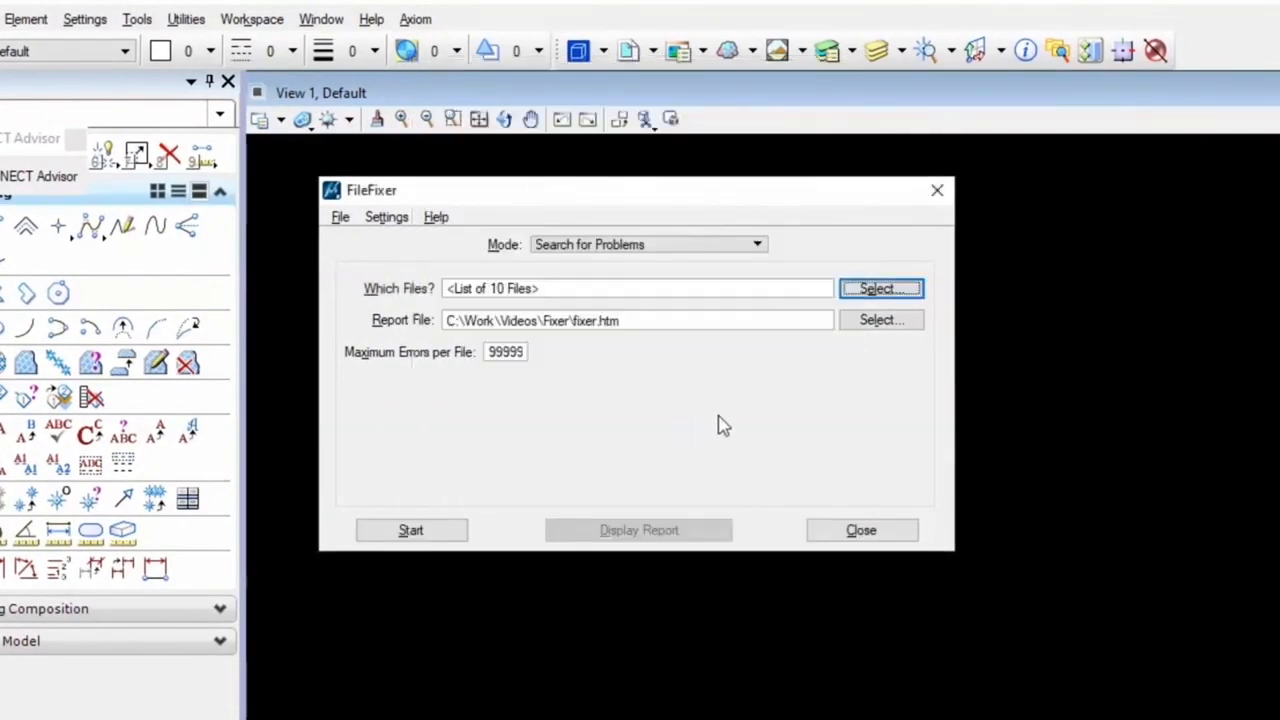
mouse_move(708, 405)
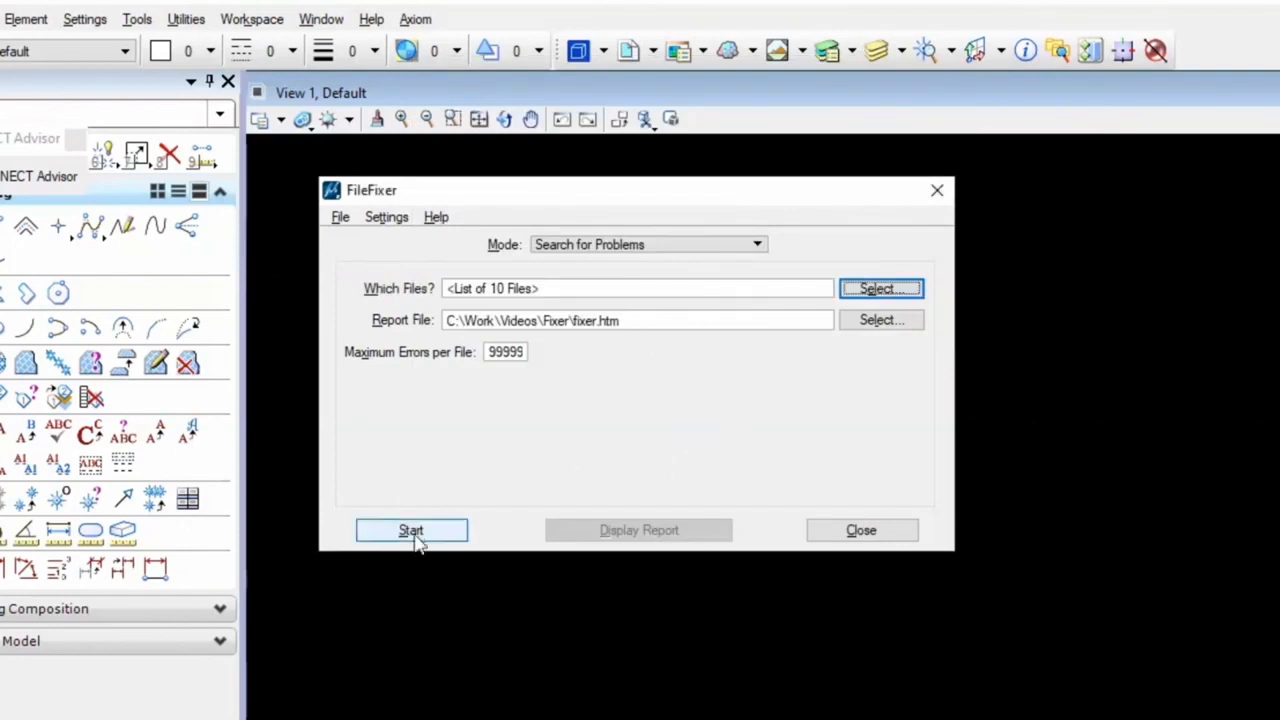
Start the FileFixer problem search on the ten Empty Text drawings
click(410, 530)
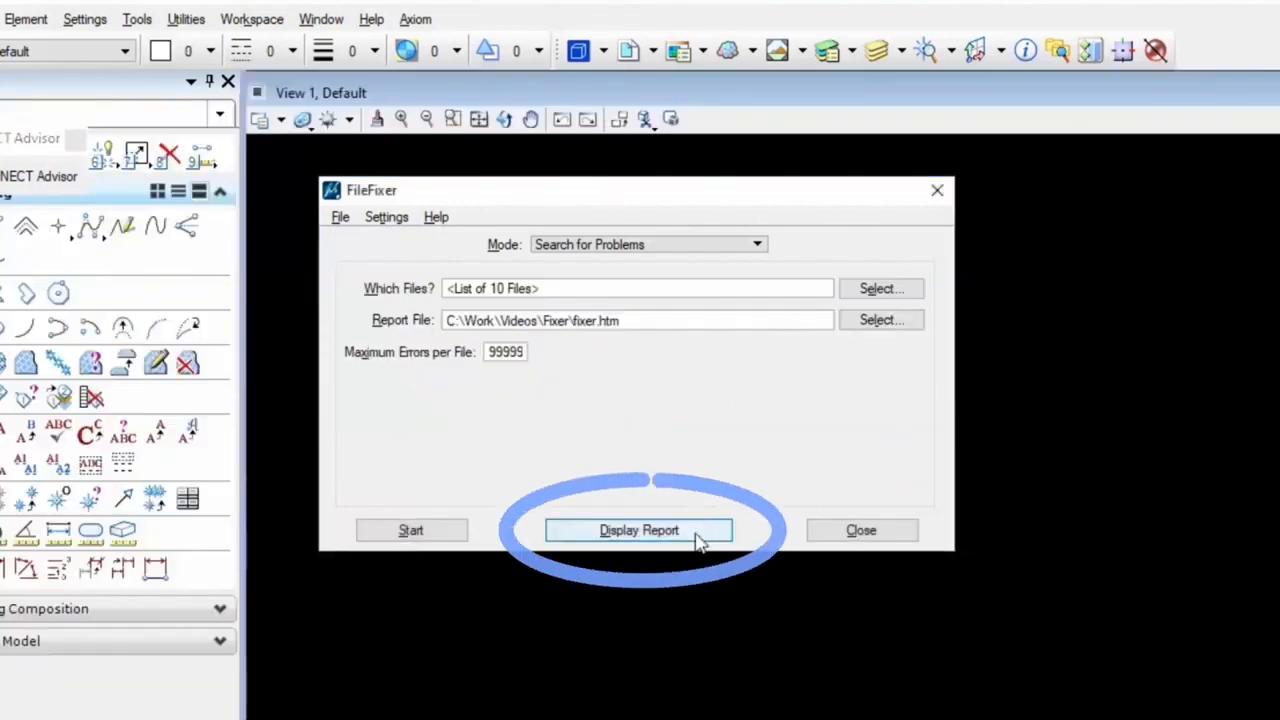
click(638, 530)
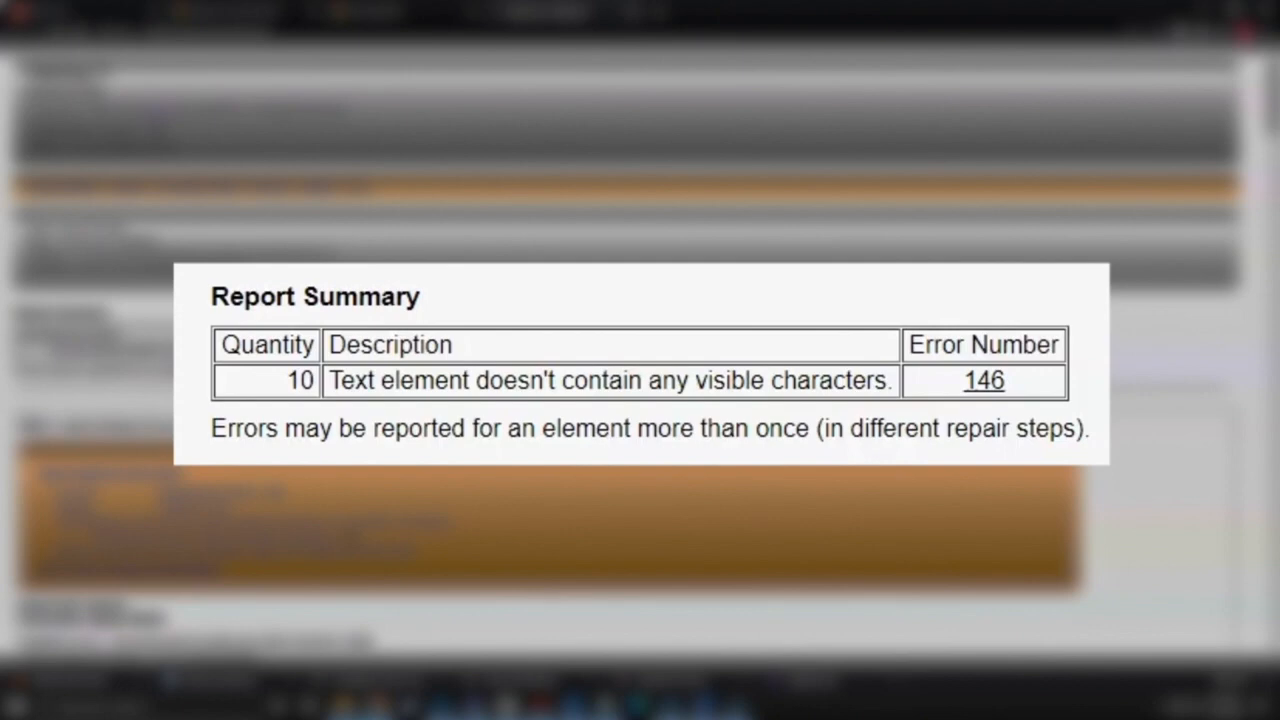
mouse_move(1090, 430)
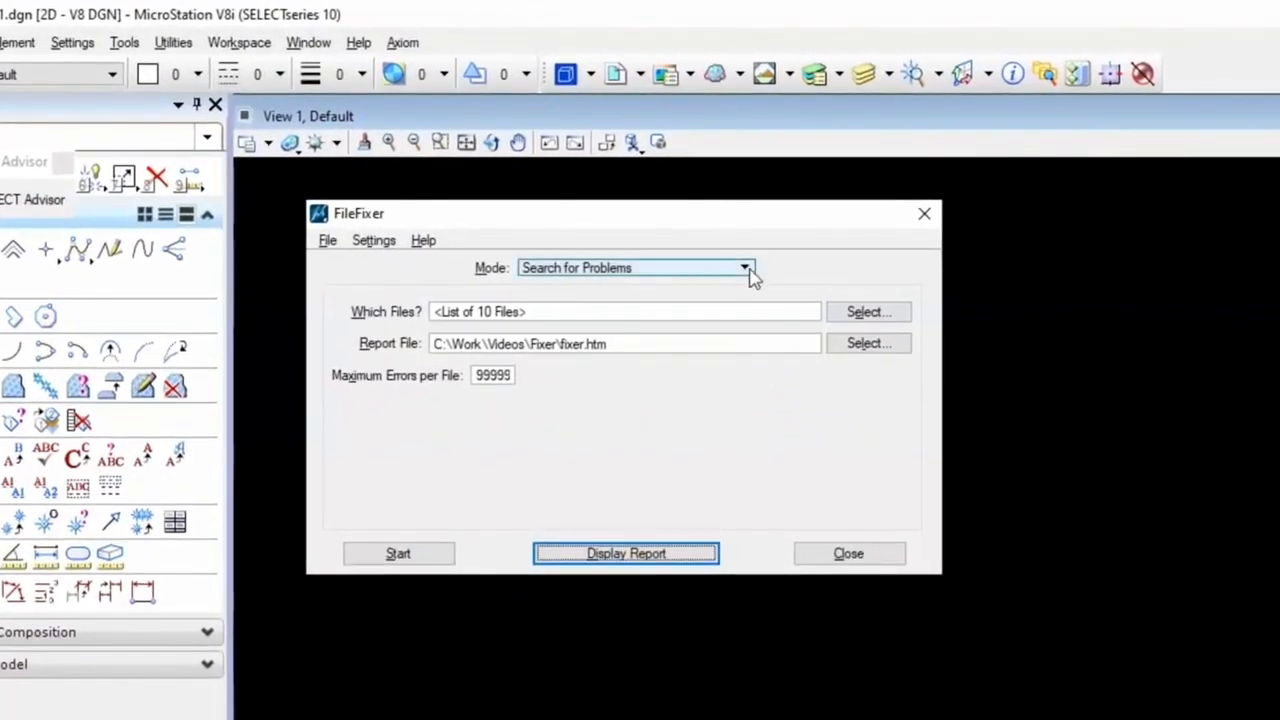
Set Mode to Automatic Design File Repair and dismiss the Structure Damage.dgn alert
click(744, 267)
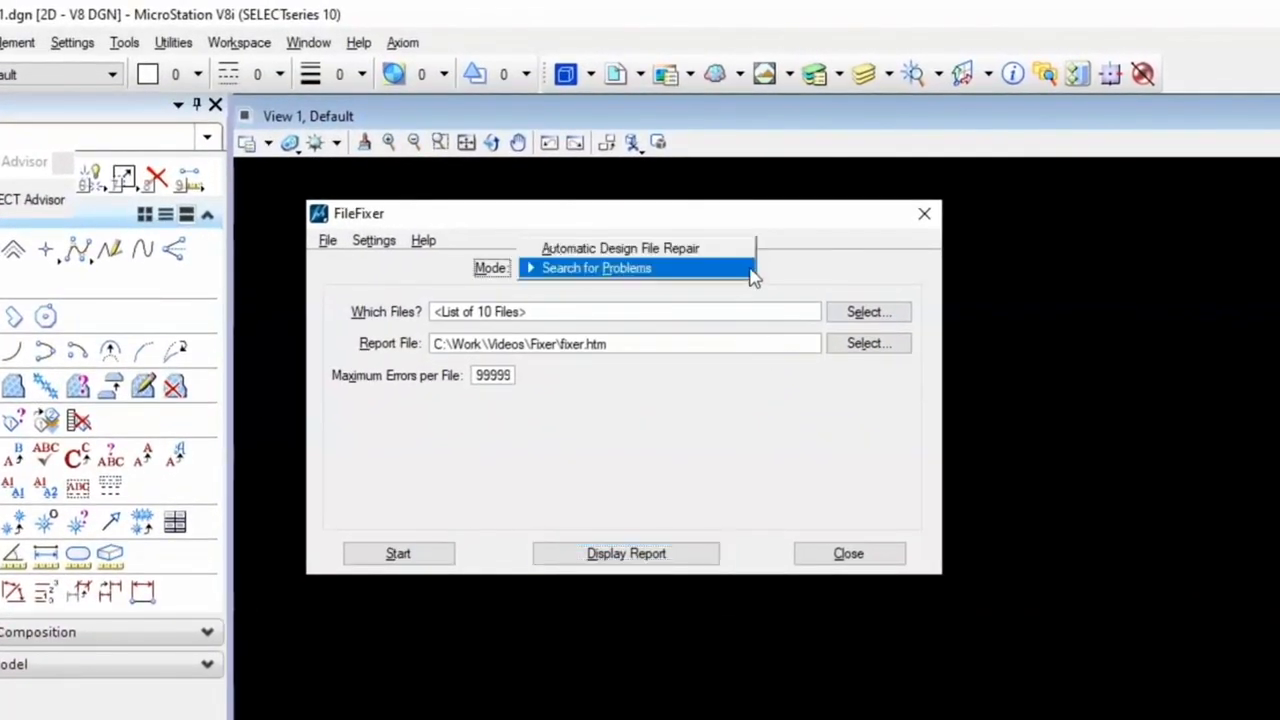
click(620, 248)
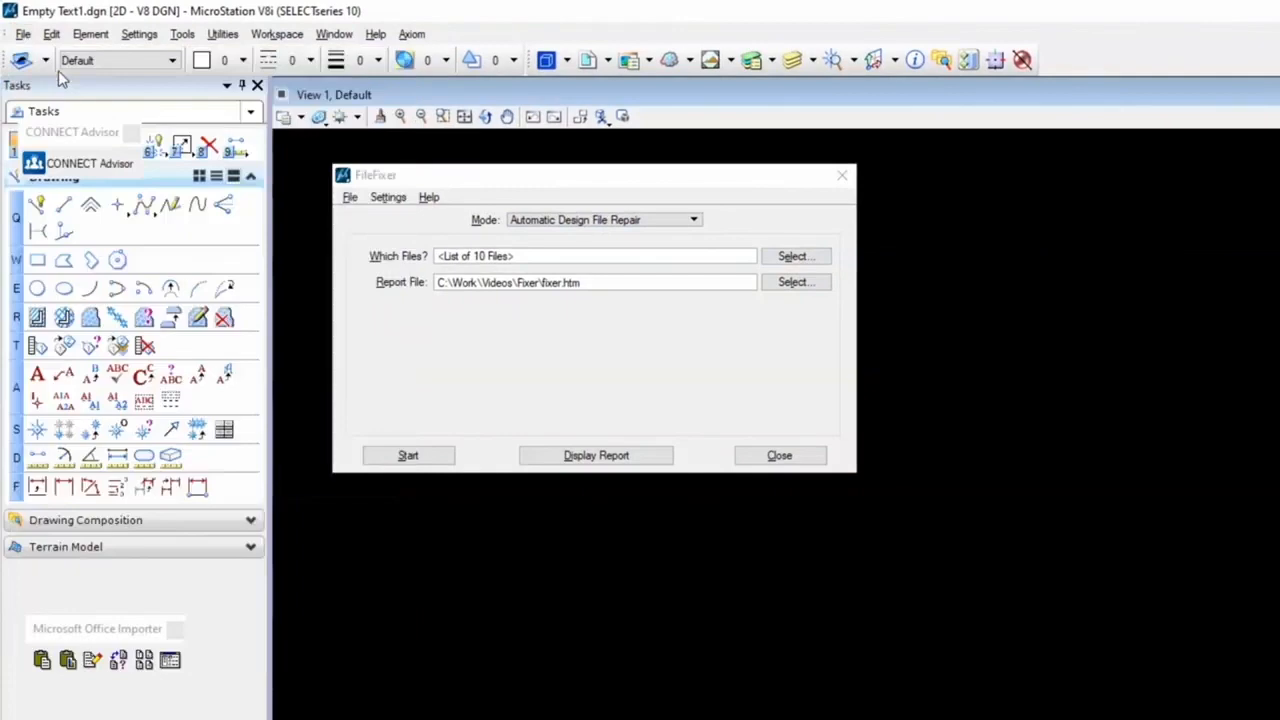
click(795, 256)
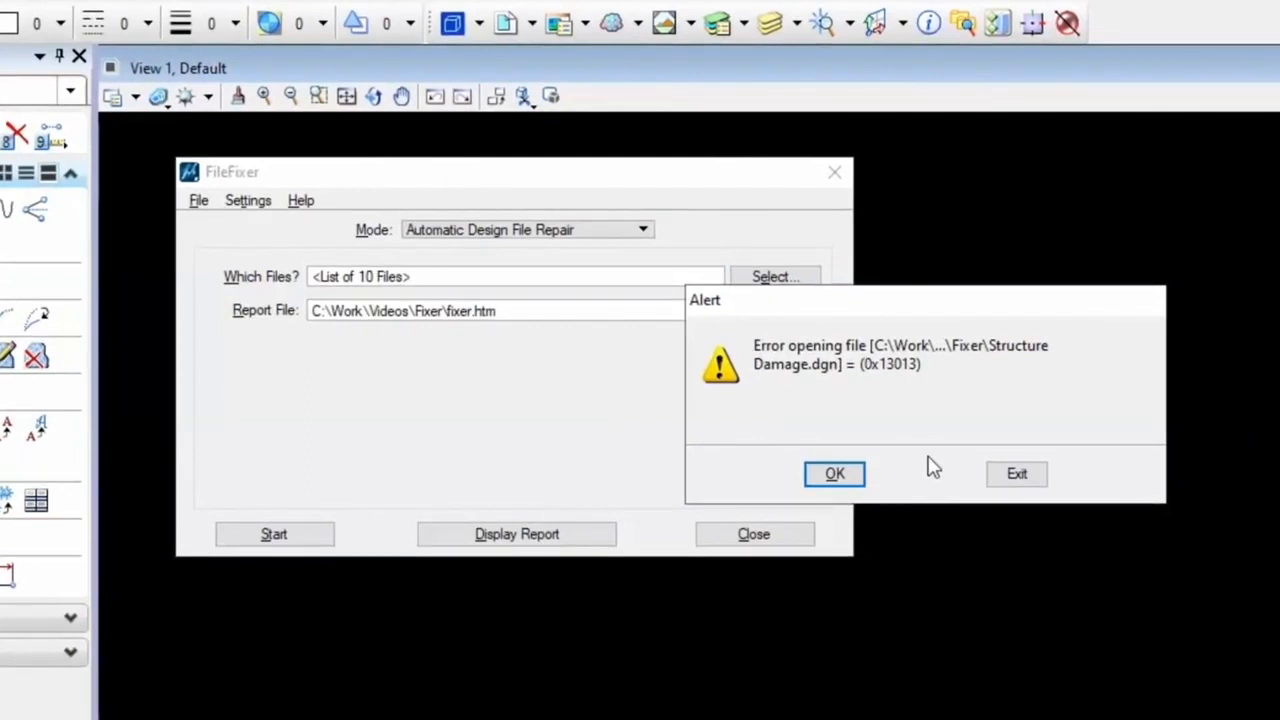
mouse_move(920, 476)
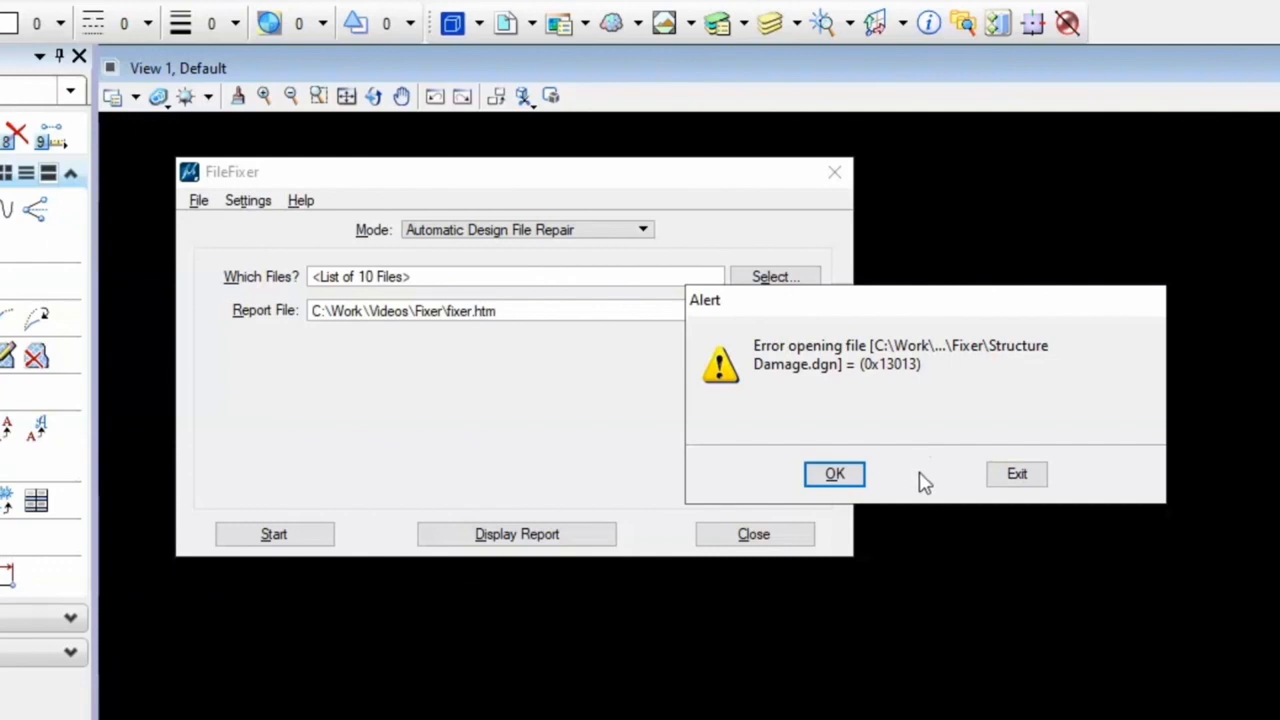
click(834, 473)
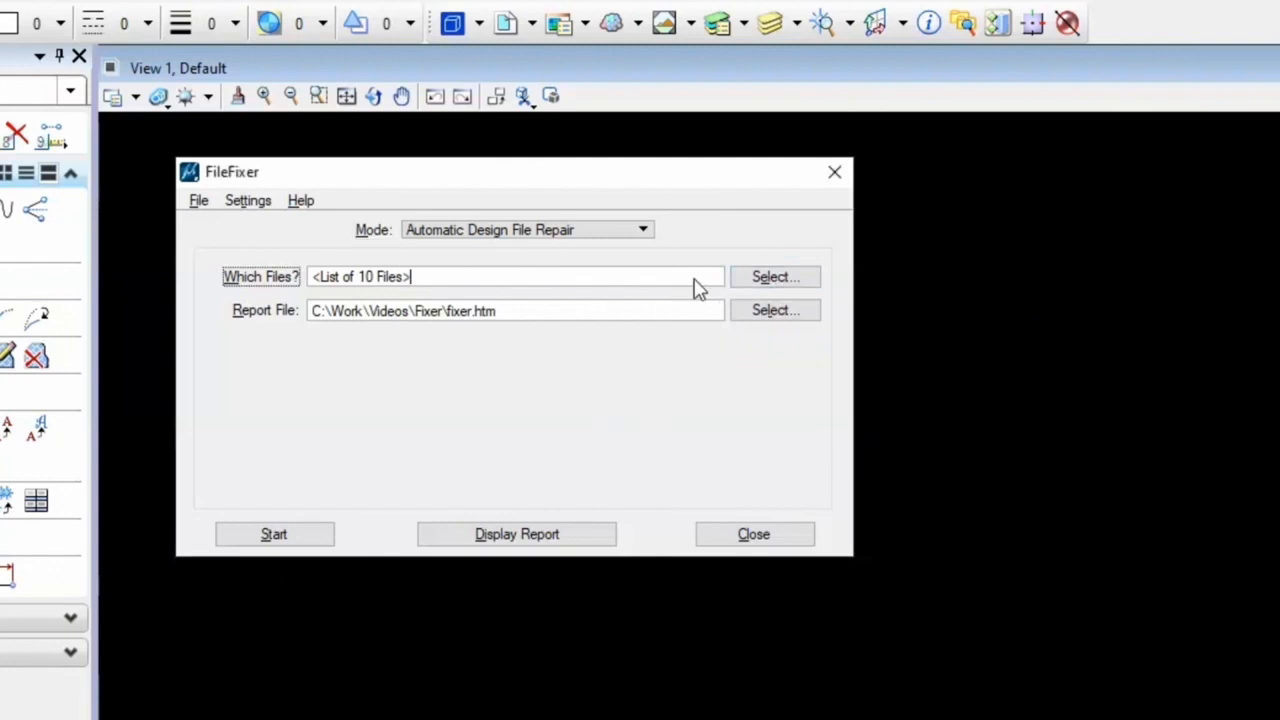
Replace the file list with only Structure Damage.dgn, reporting to Structure Damage.htm
click(774, 276)
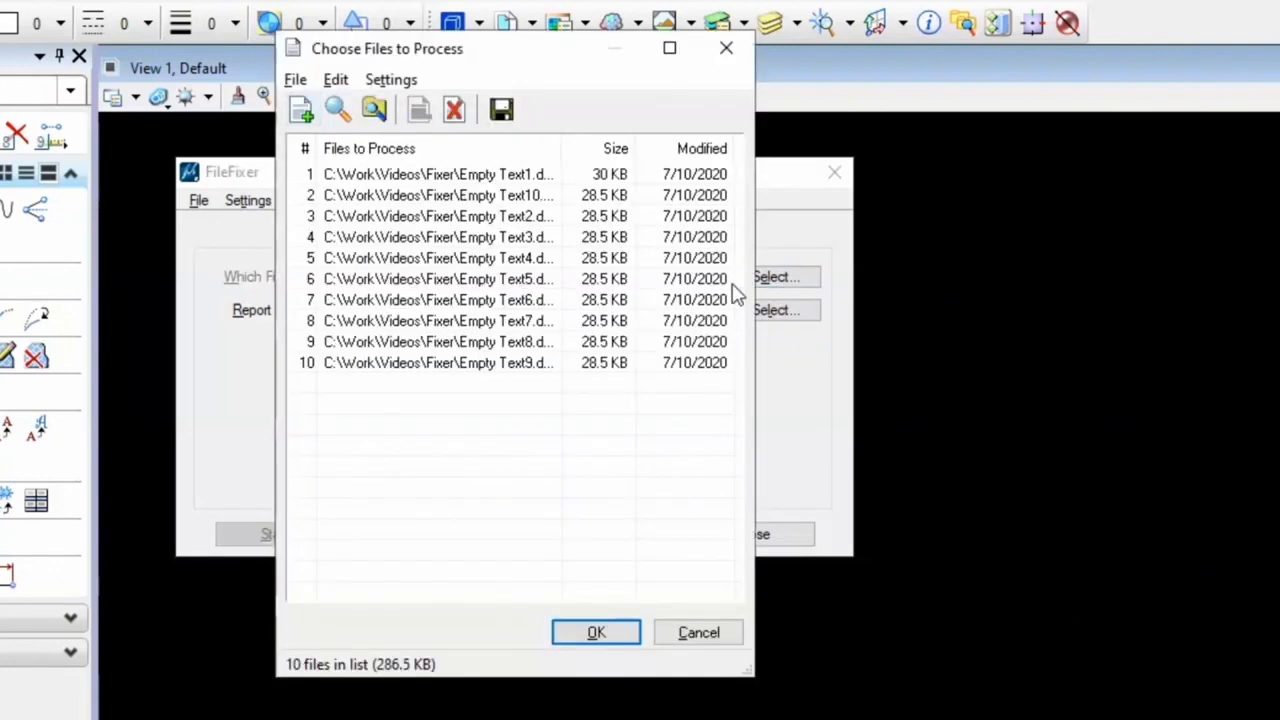
click(453, 110)
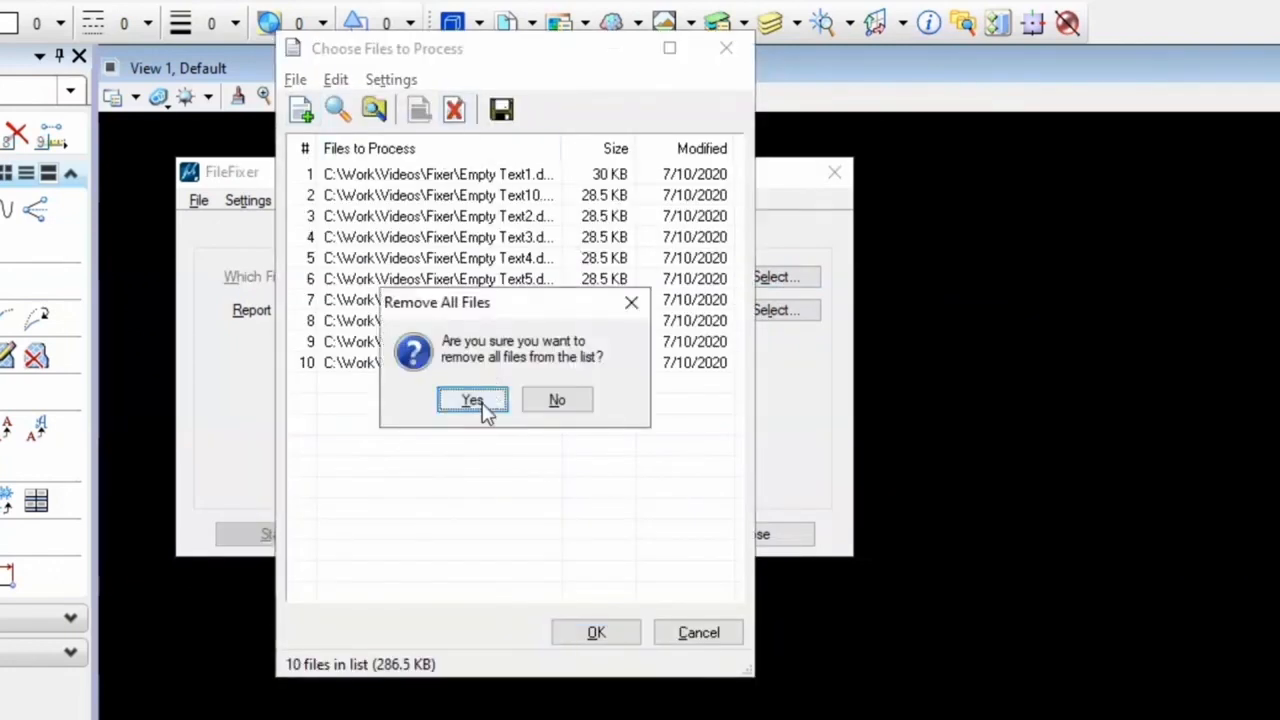
click(471, 399)
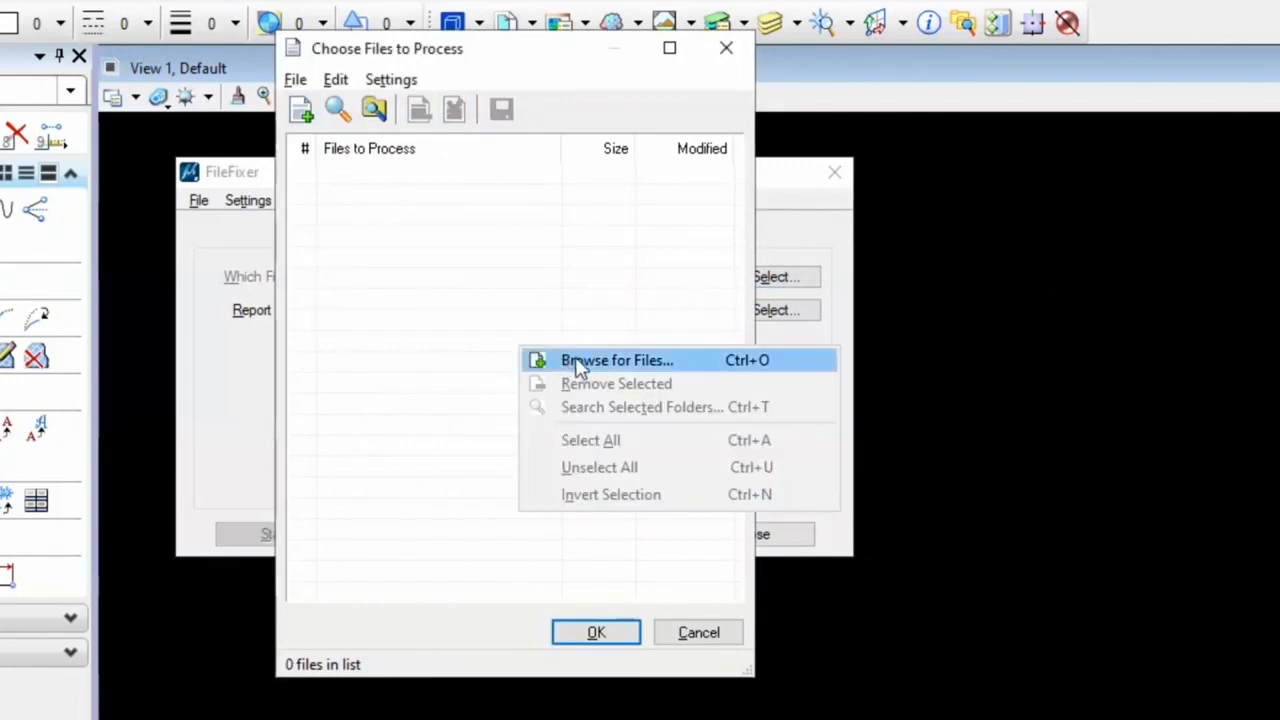
click(617, 360)
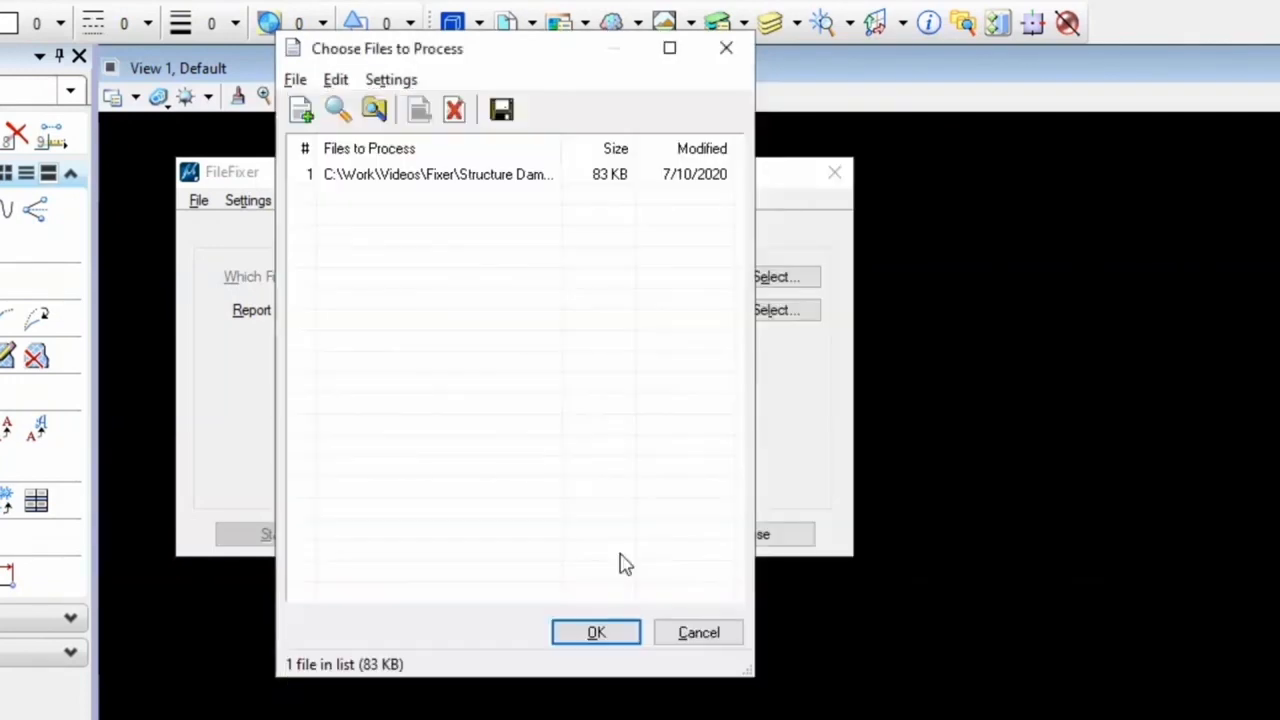
click(595, 632)
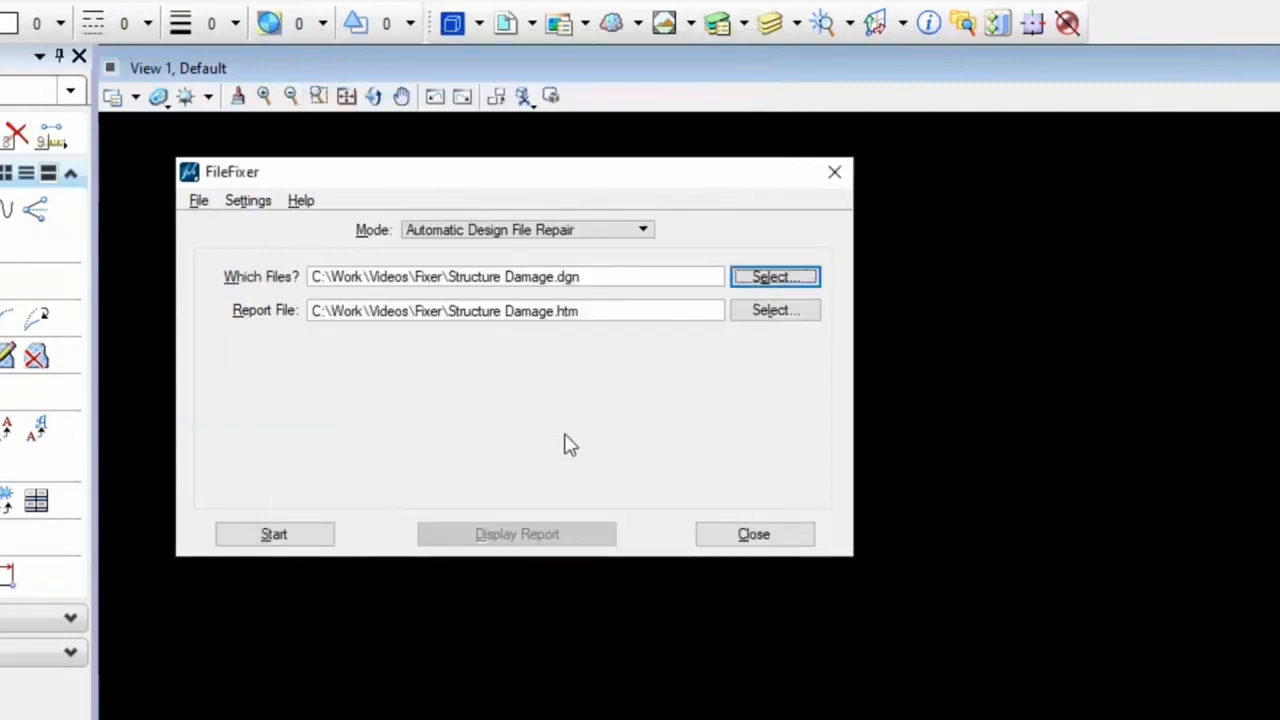
mouse_move(485, 403)
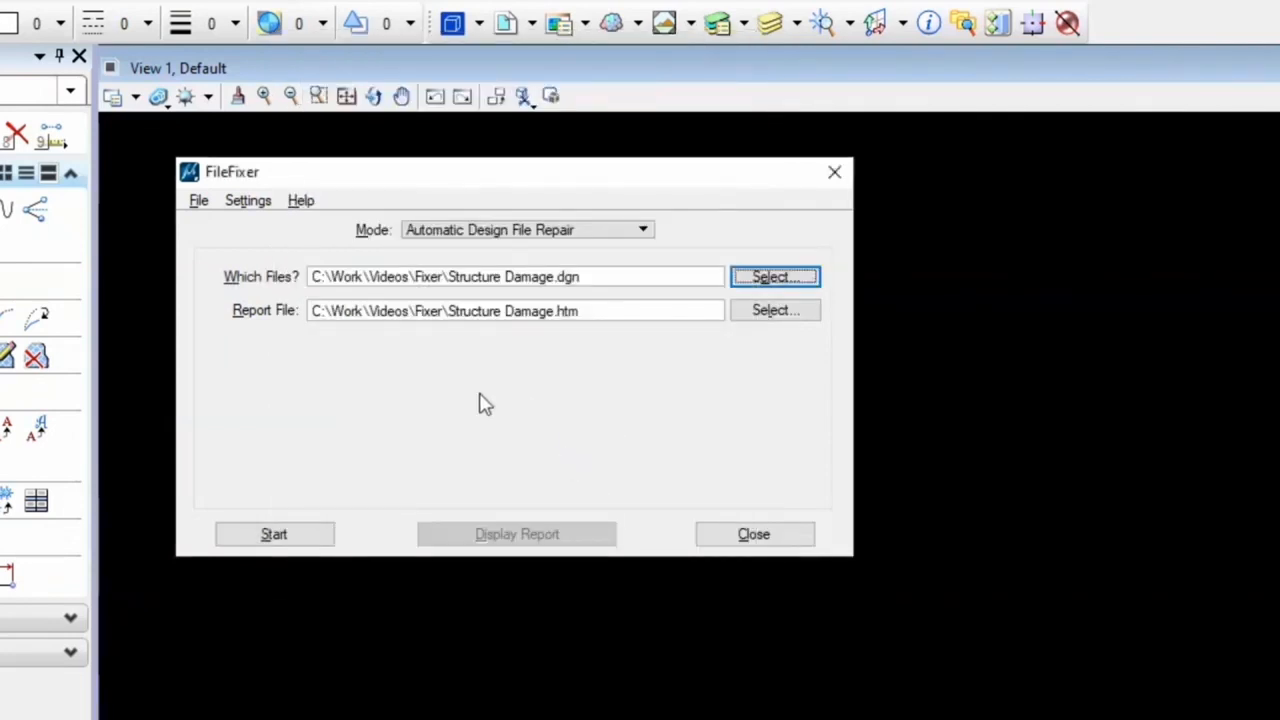
Start Automatic Design File Repair on Structure Damage.dgn
click(274, 533)
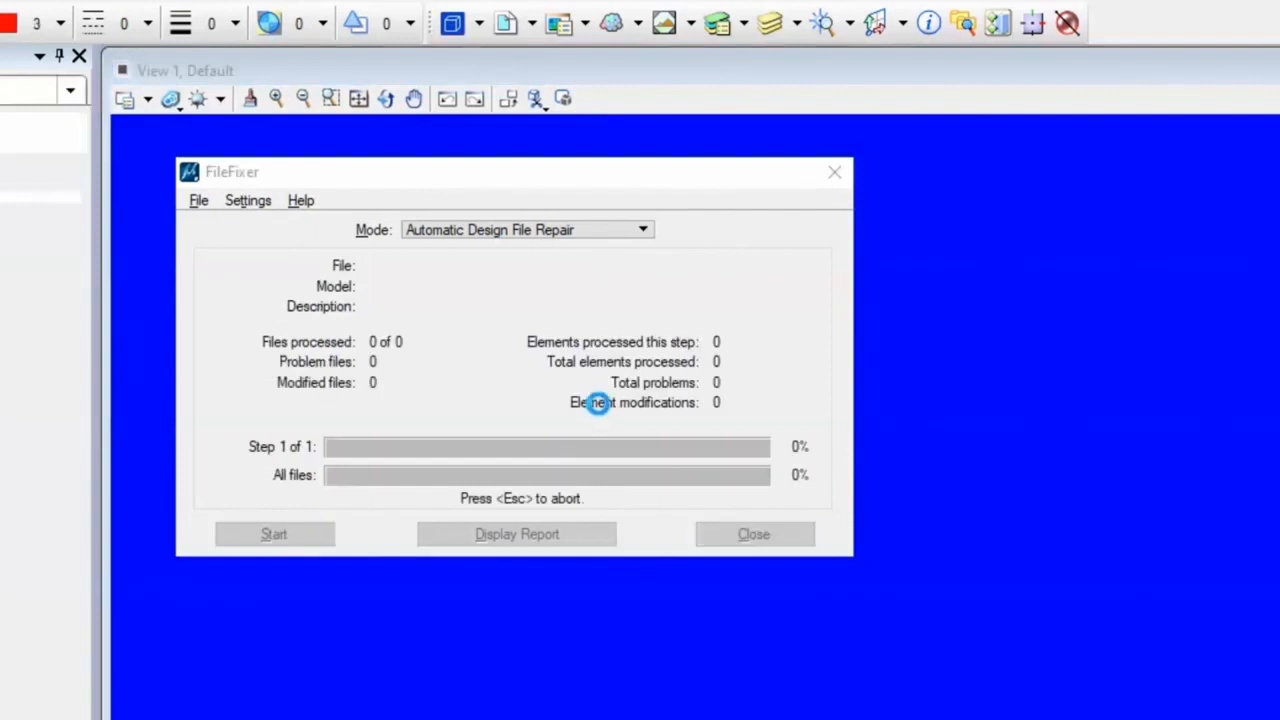
click(274, 533)
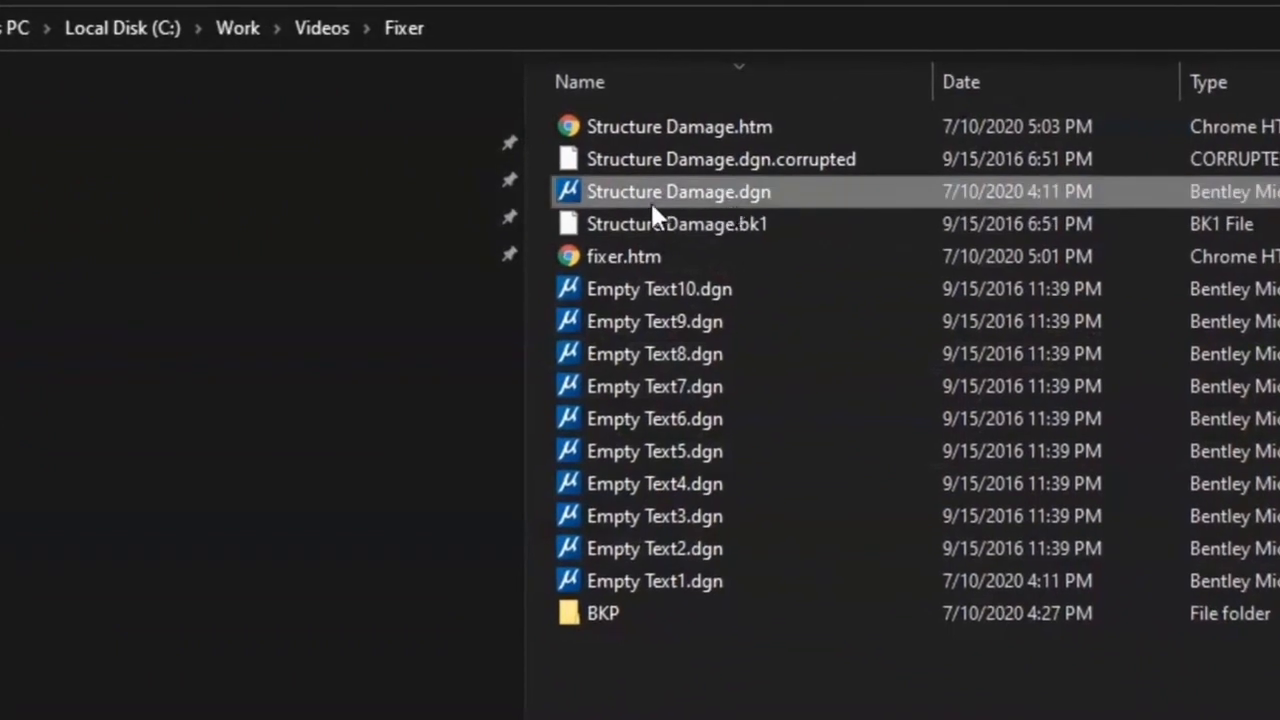
mouse_move(770, 200)
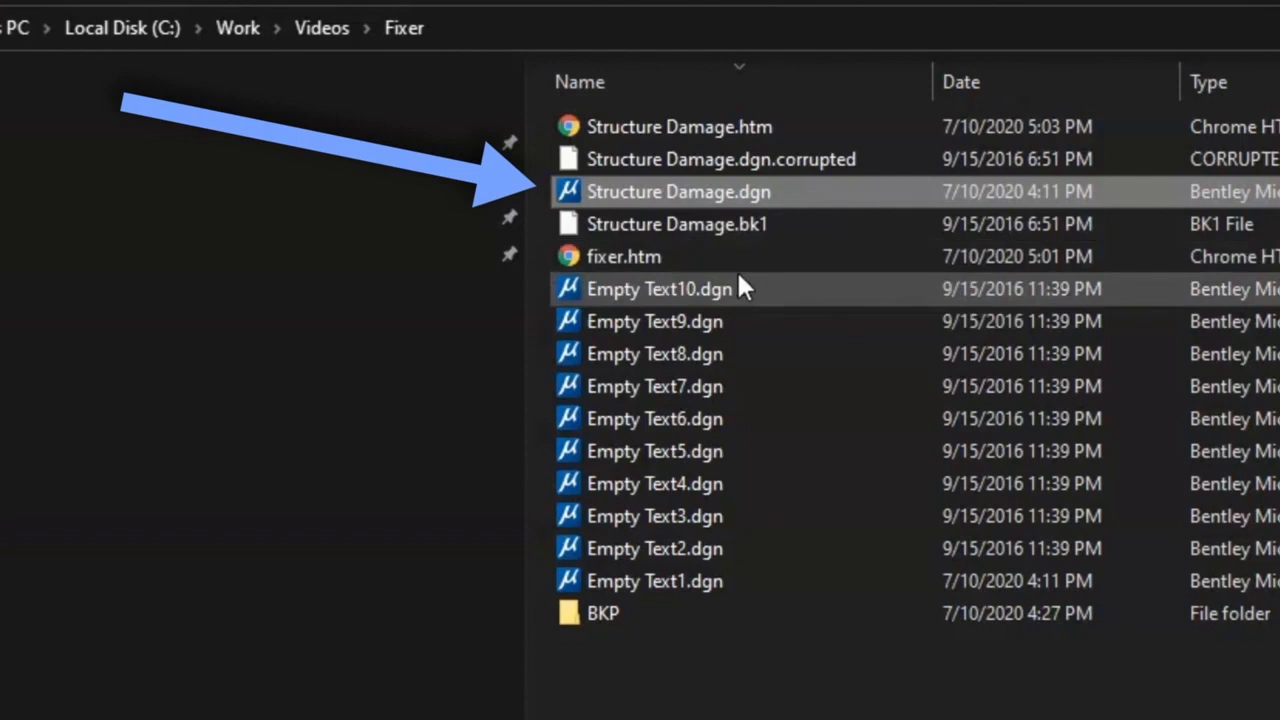
mouse_move(765, 224)
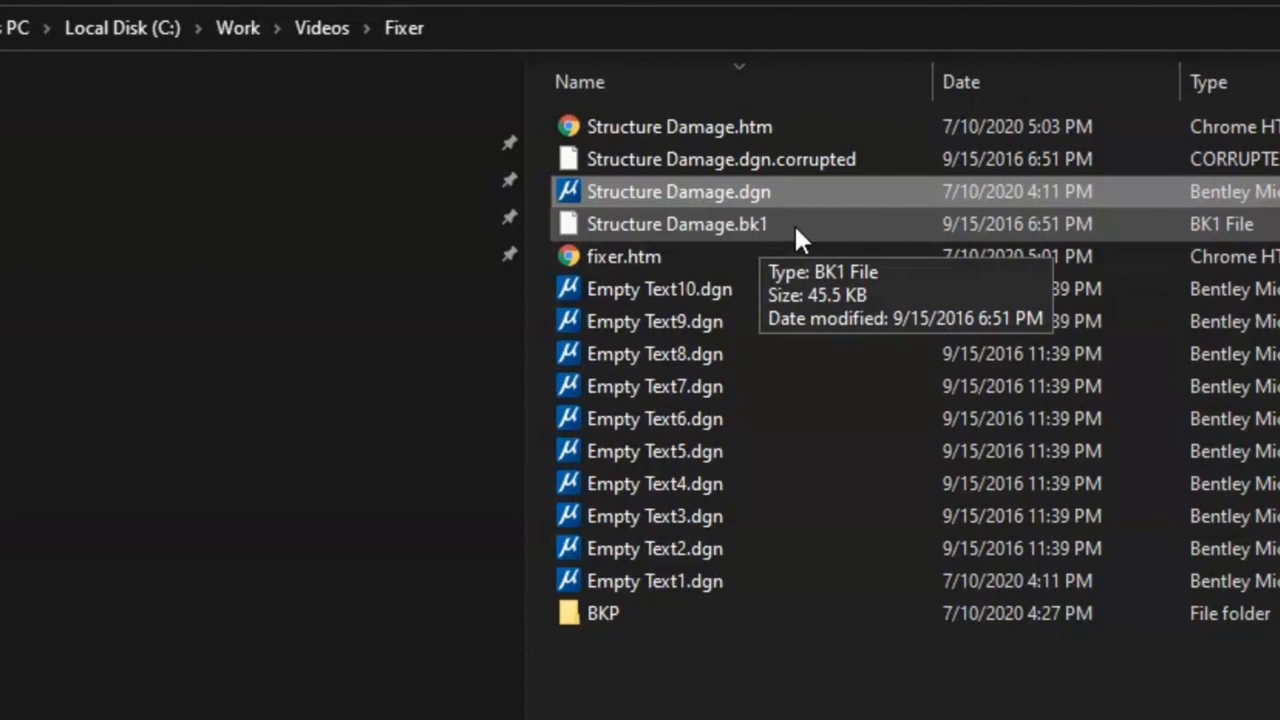
mouse_move(780, 230)
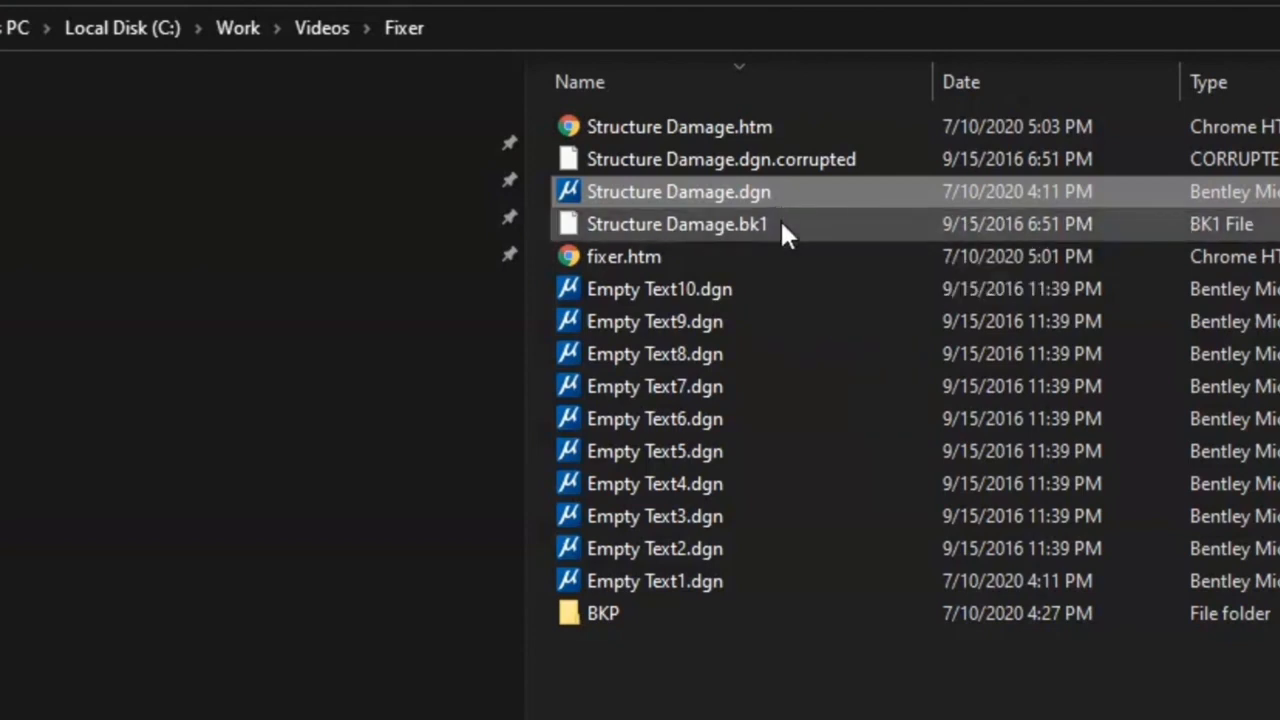
mouse_move(800, 205)
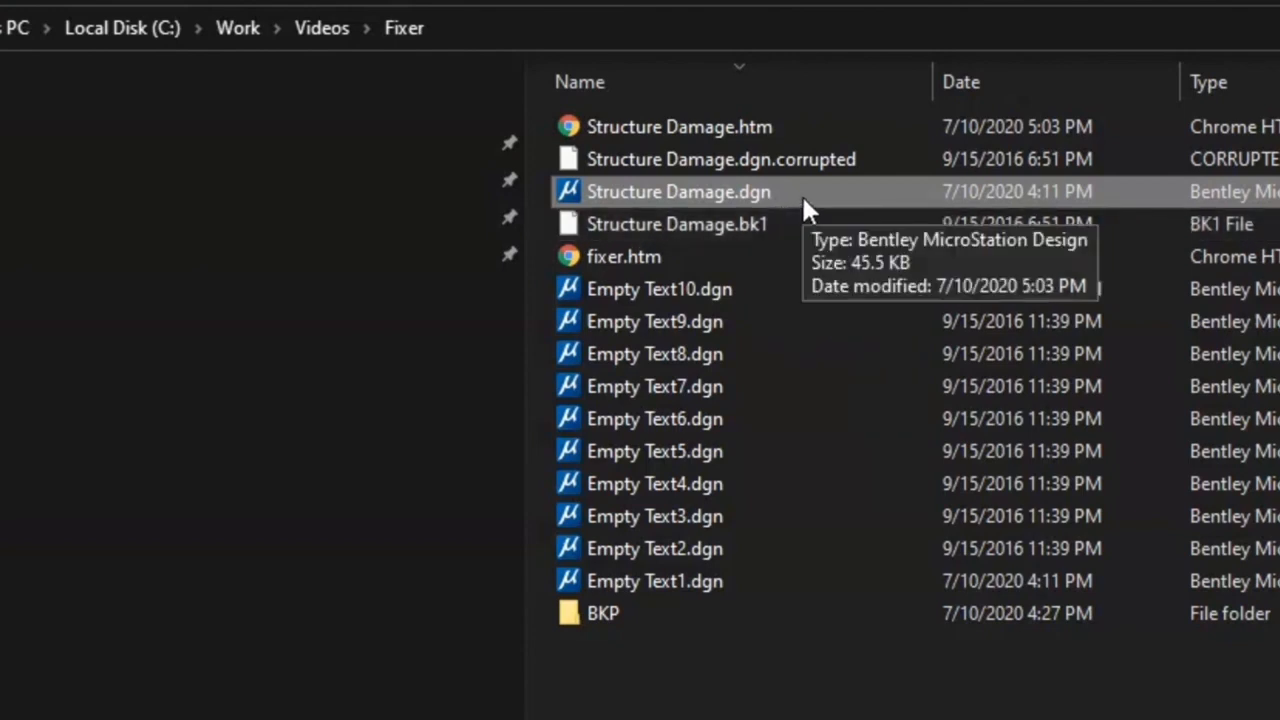
mouse_move(785, 235)
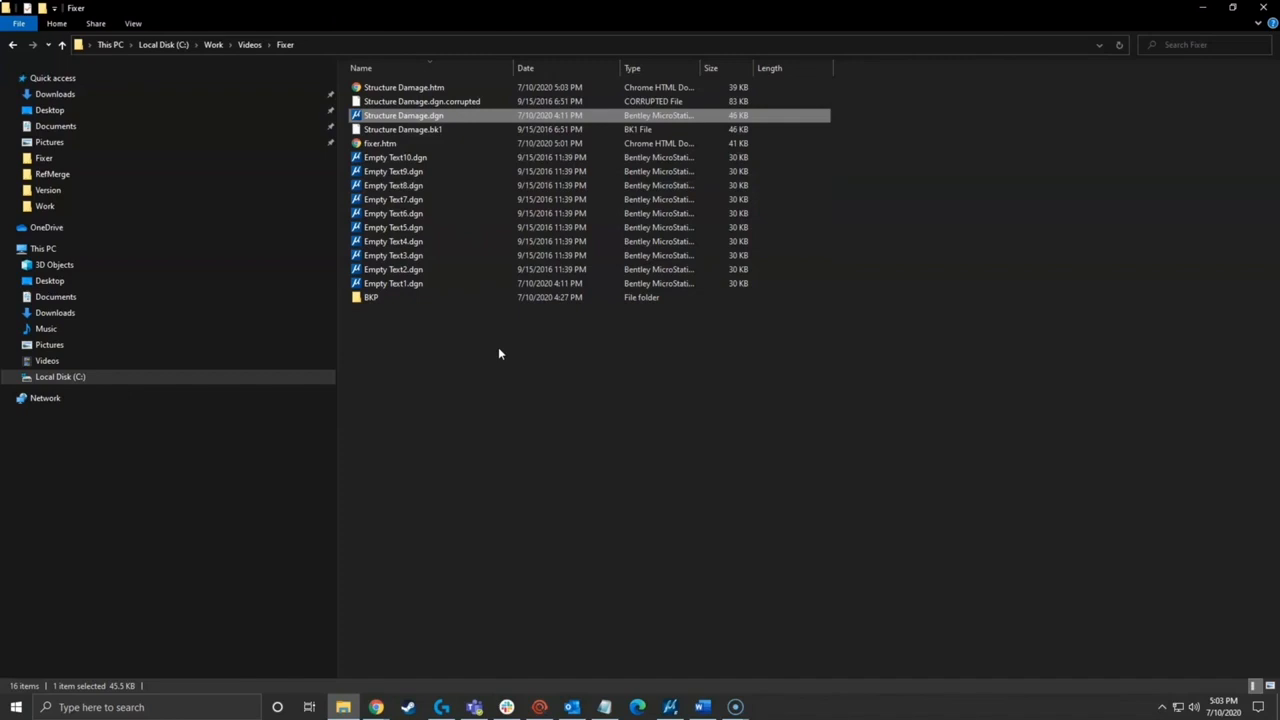
mouse_move(556, 367)
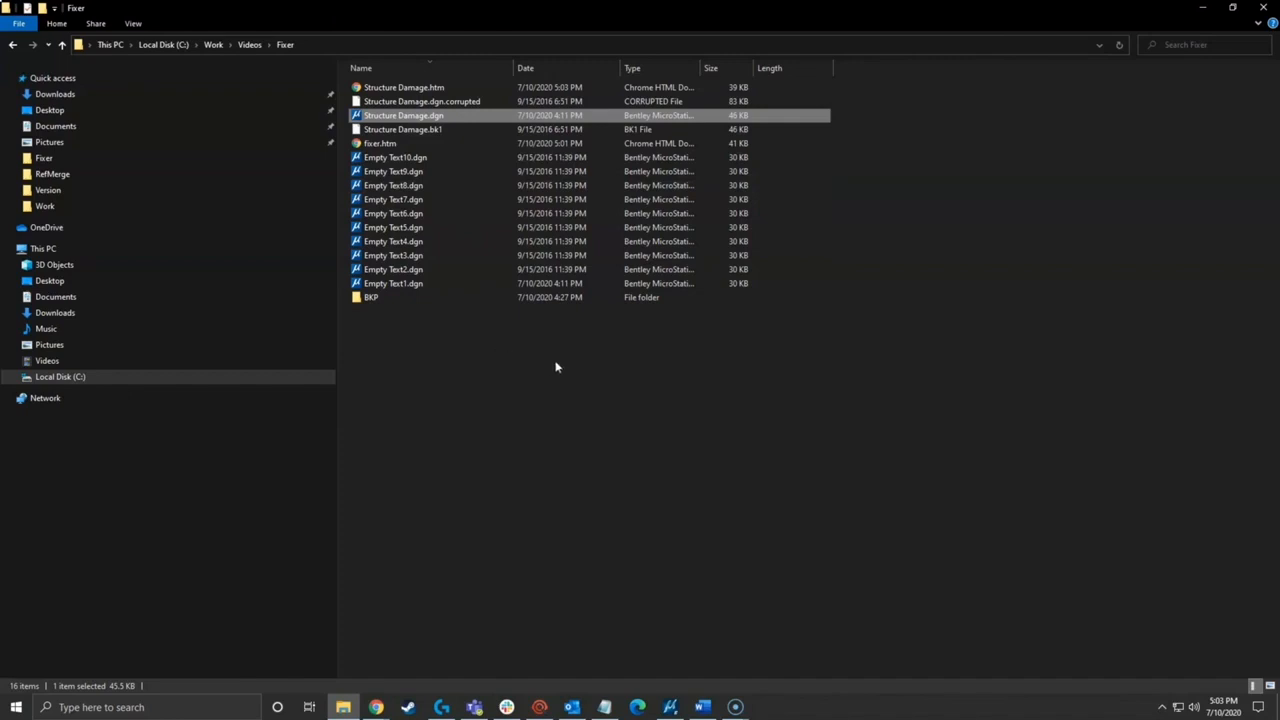
mouse_move(1071, 298)
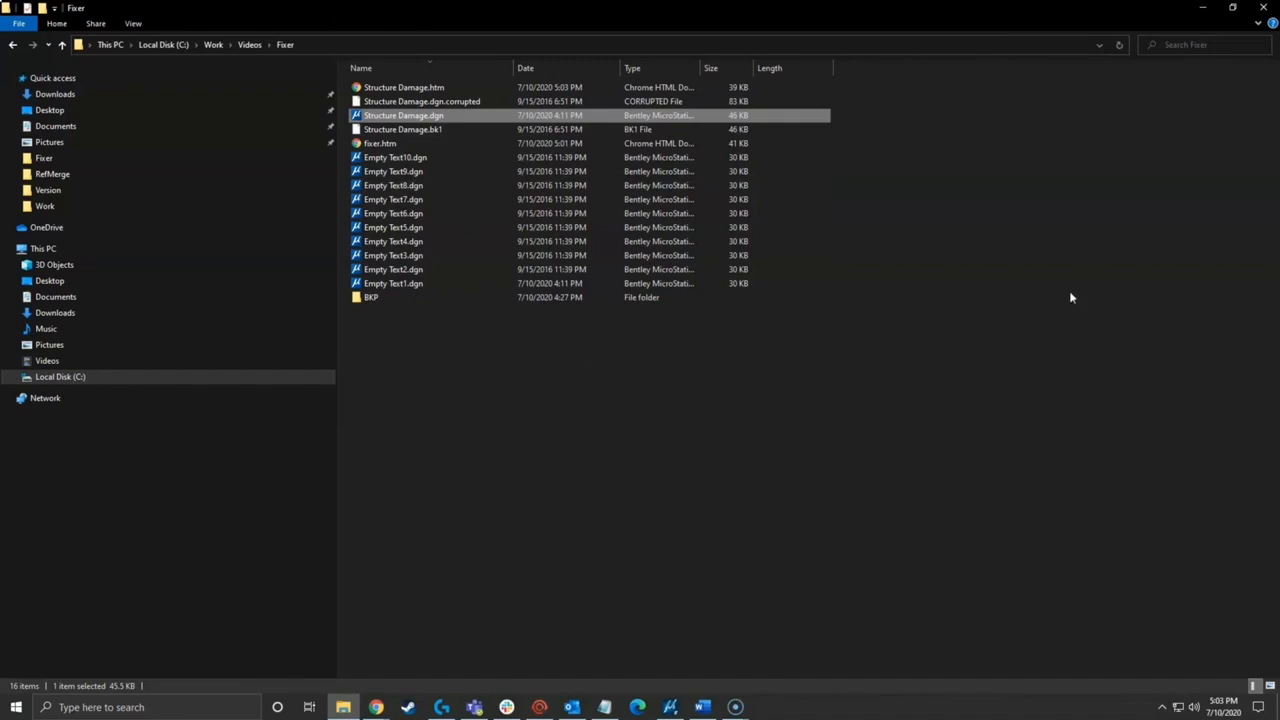
mouse_move(1144, 110)
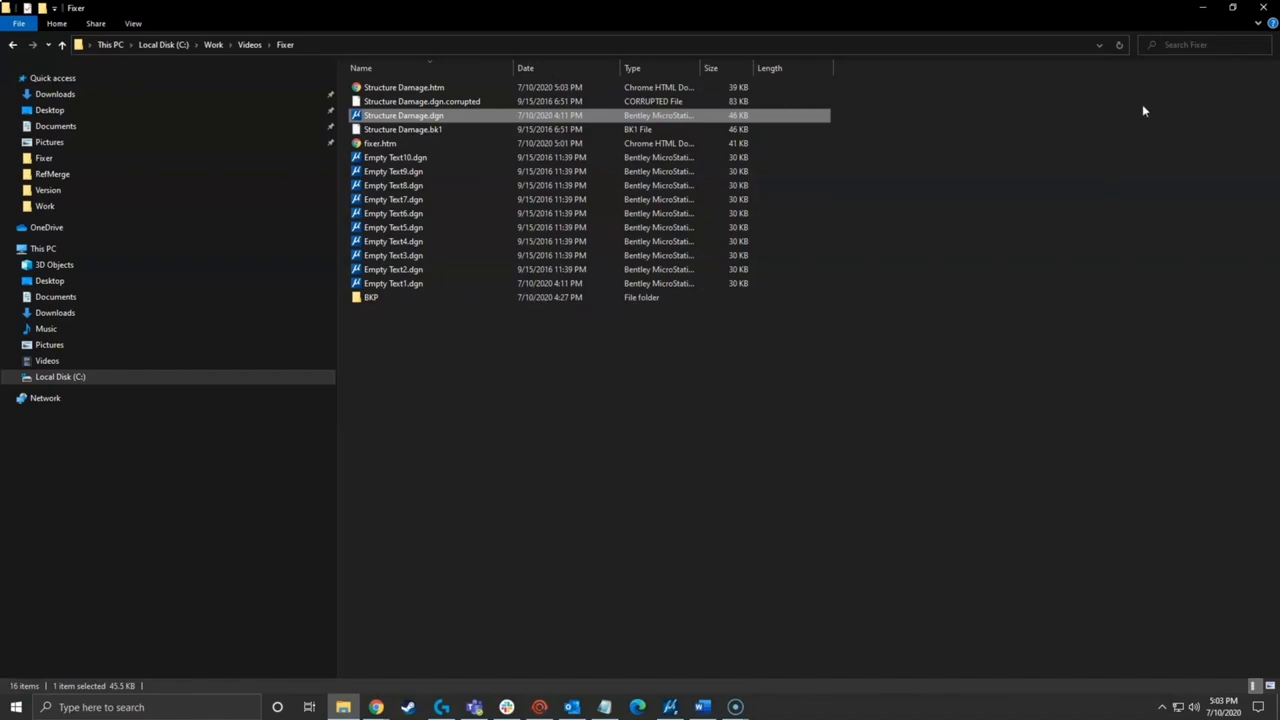
mouse_move(1204, 22)
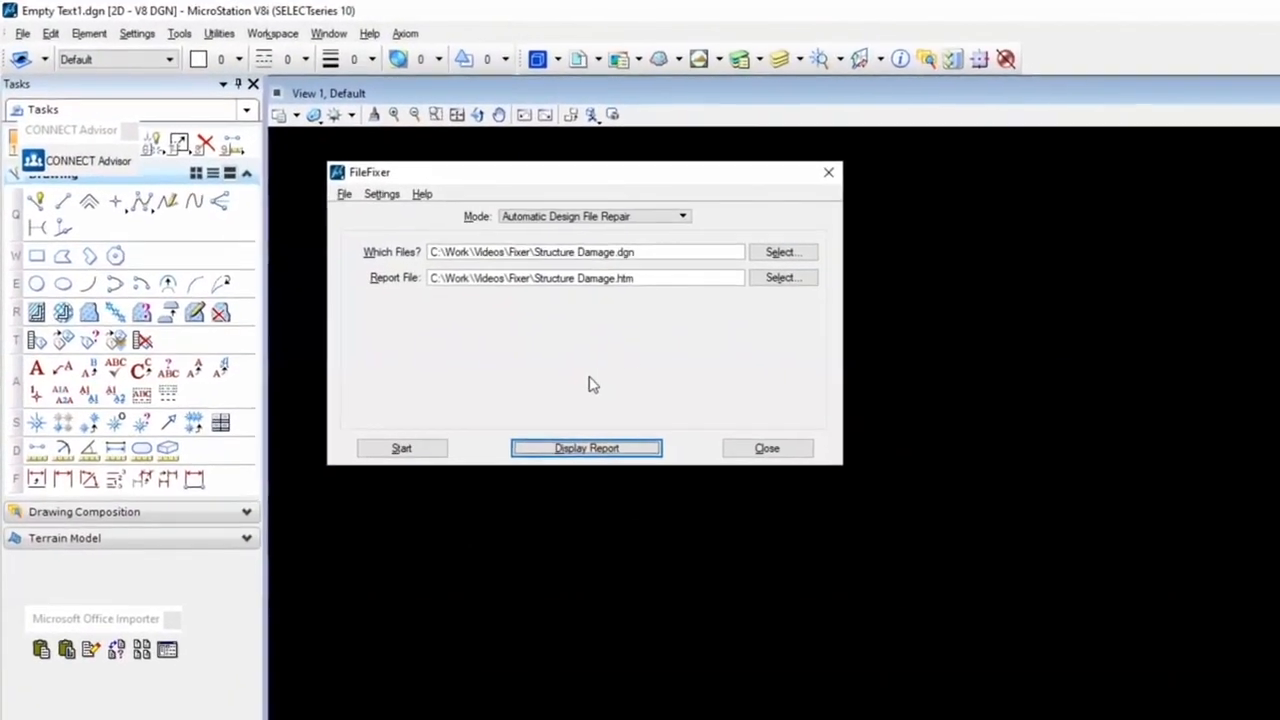
Open the repaired Structure Damage.dgn from the Fixer folder via File > Open
click(22, 33)
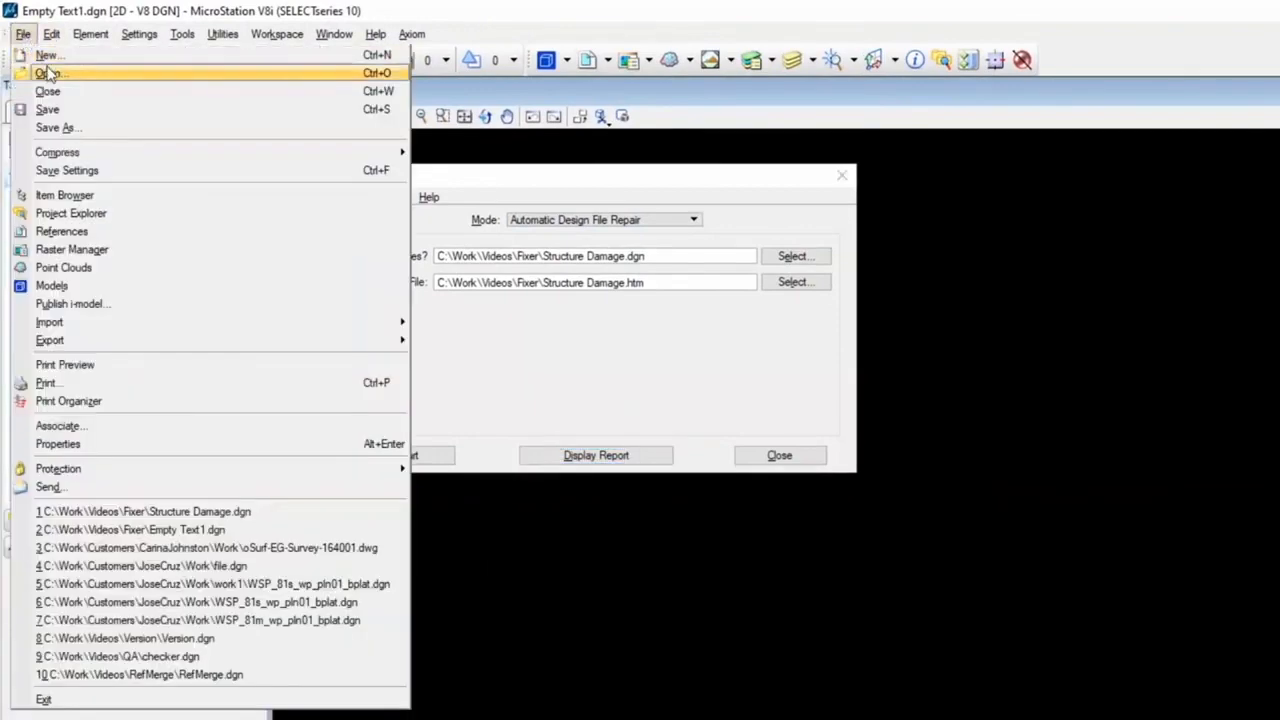
click(49, 72)
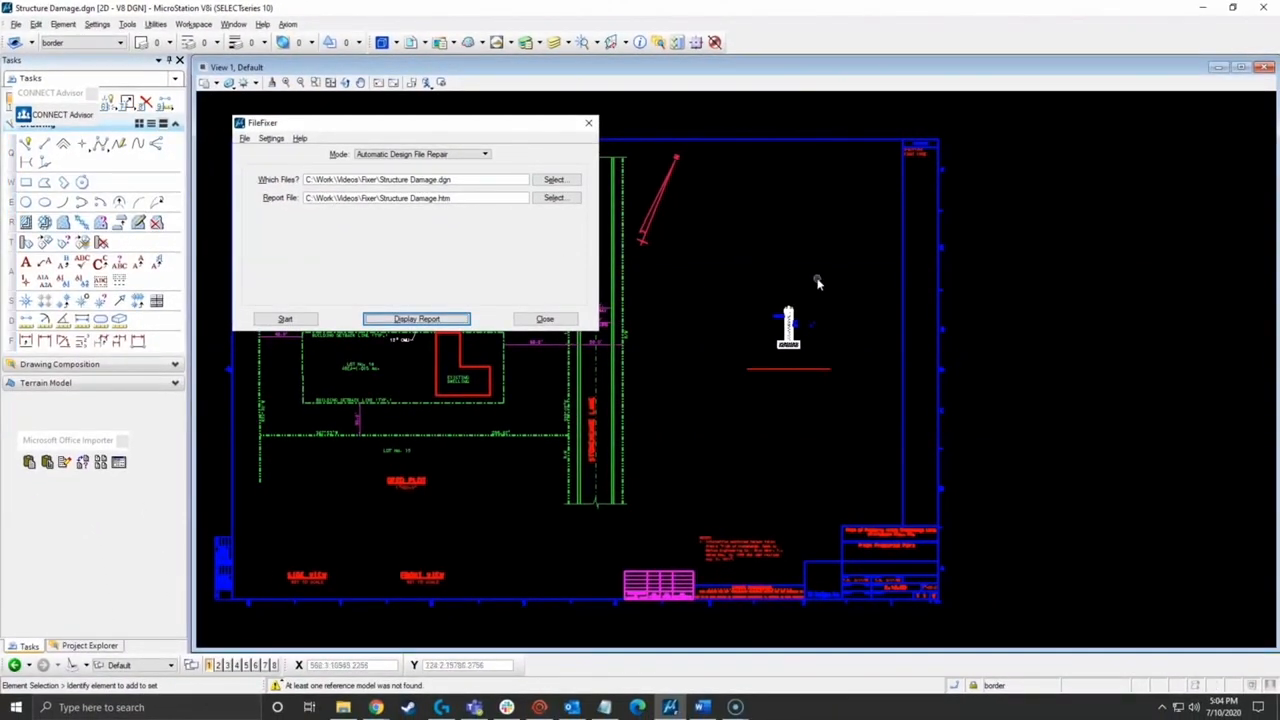
mouse_move(823, 243)
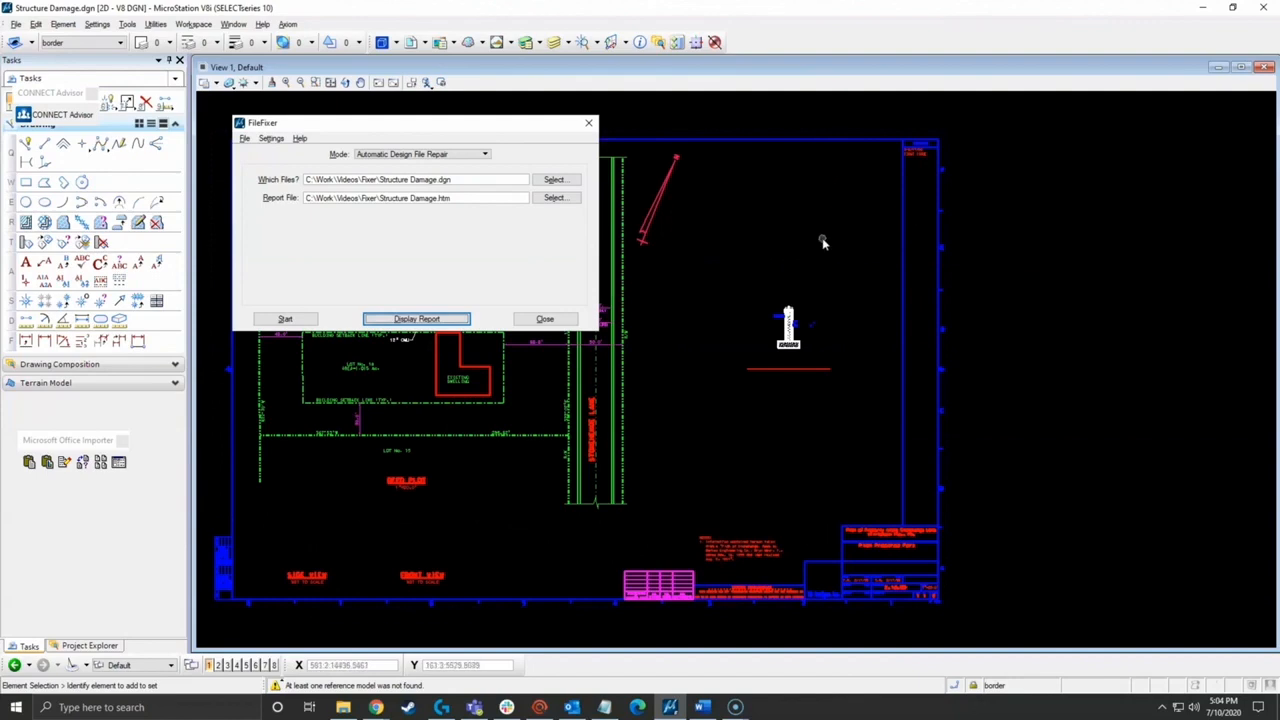
mouse_move(827, 248)
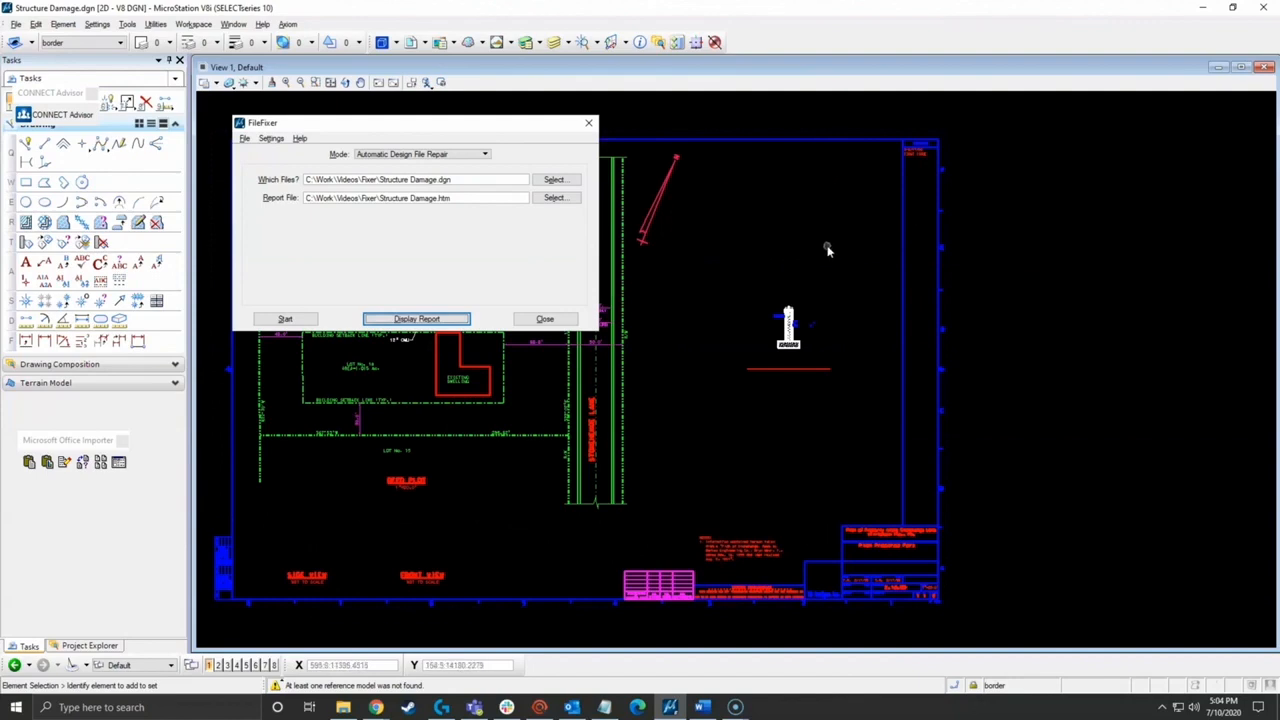
mouse_move(836, 248)
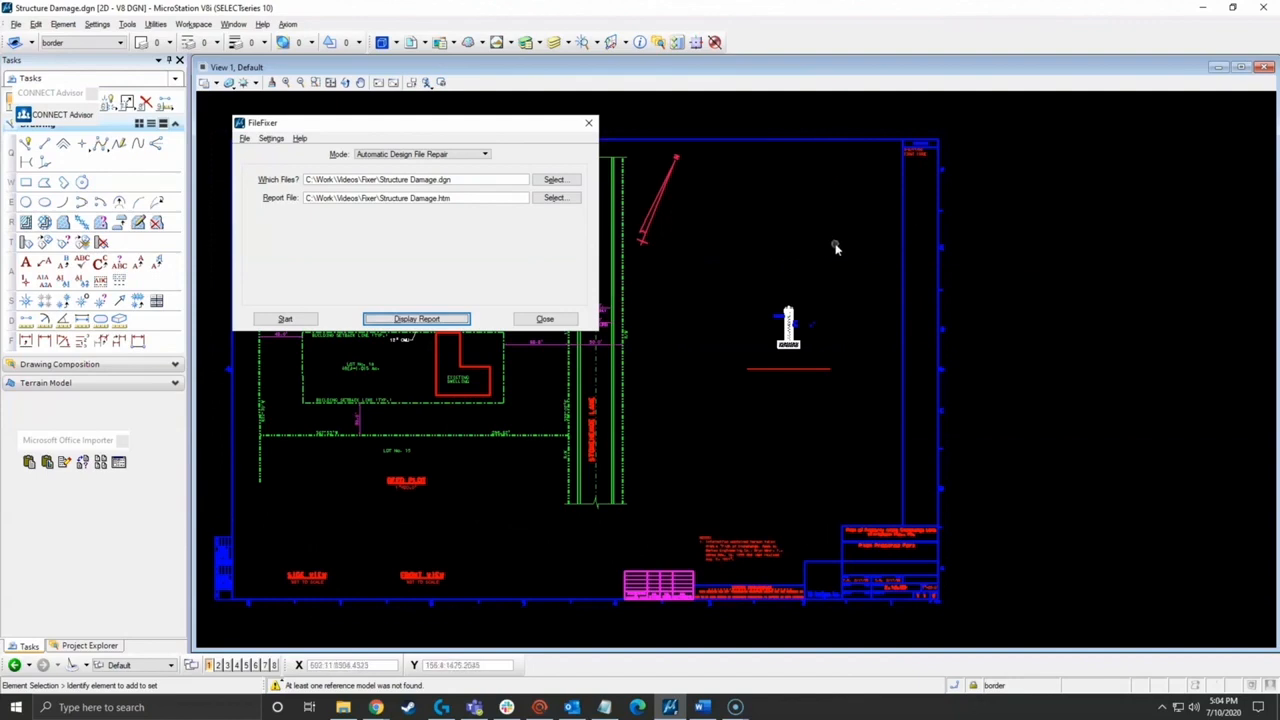